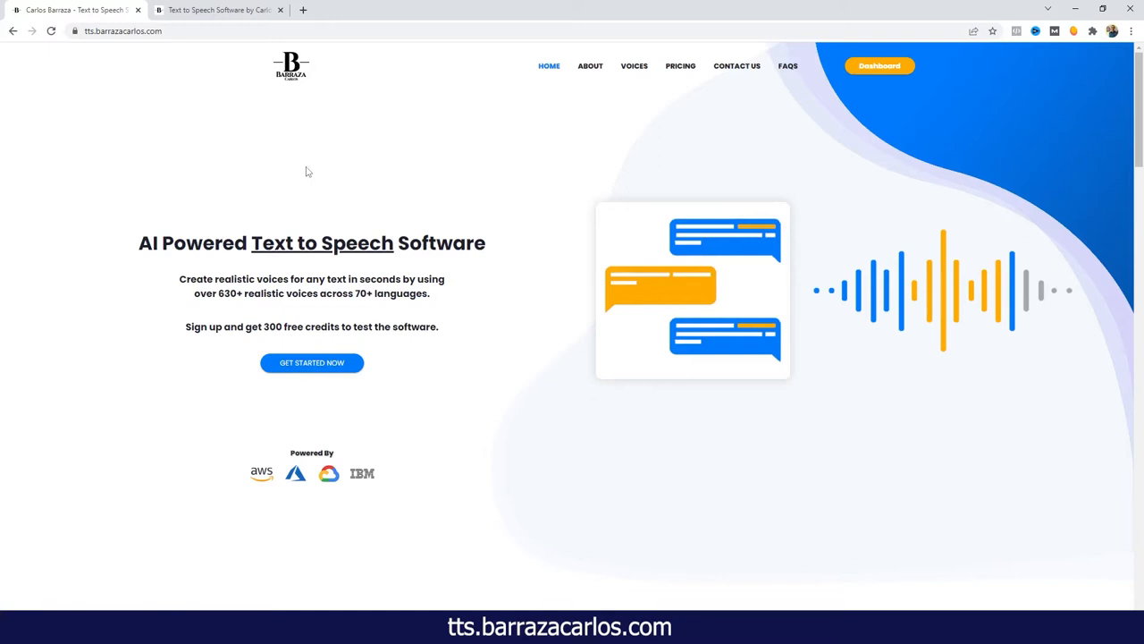
mouse_move(327, 190)
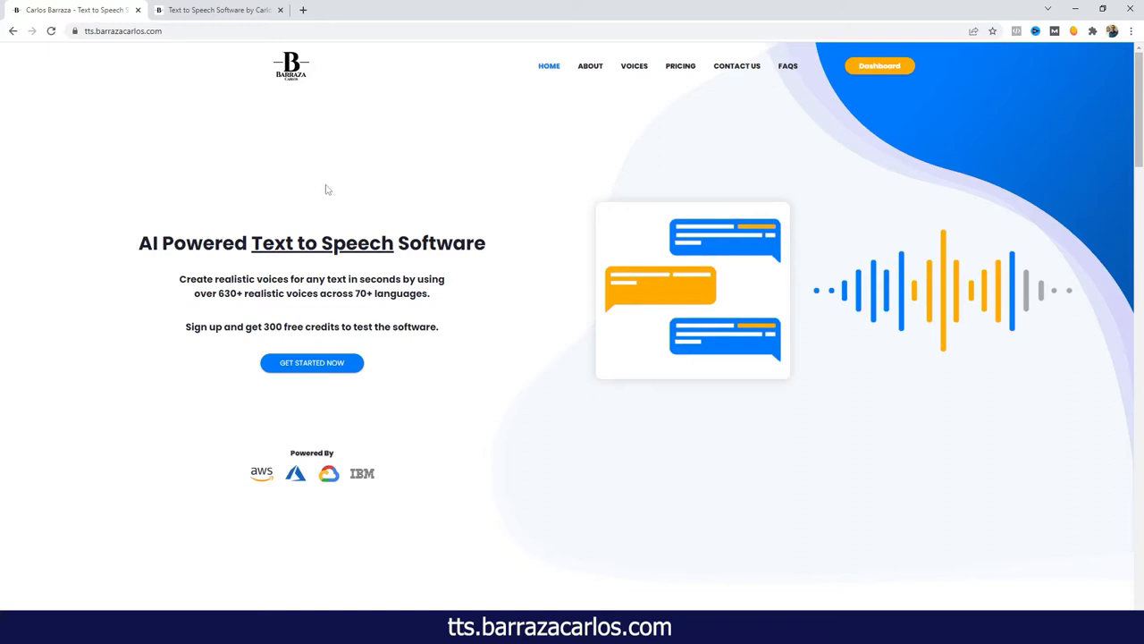
mouse_move(382, 234)
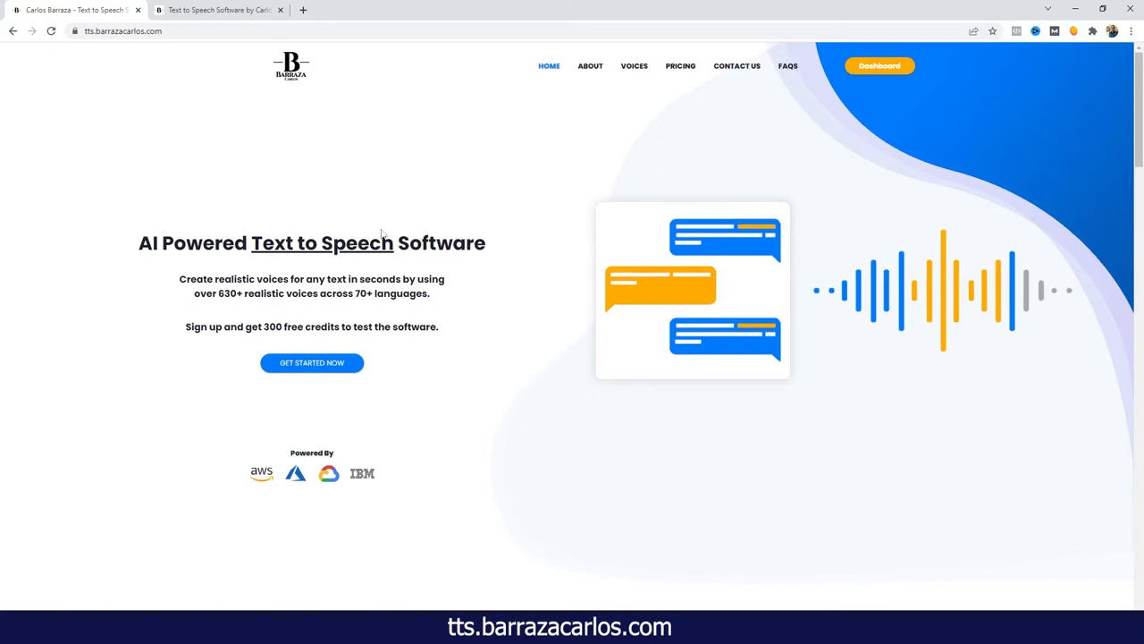
mouse_move(275, 465)
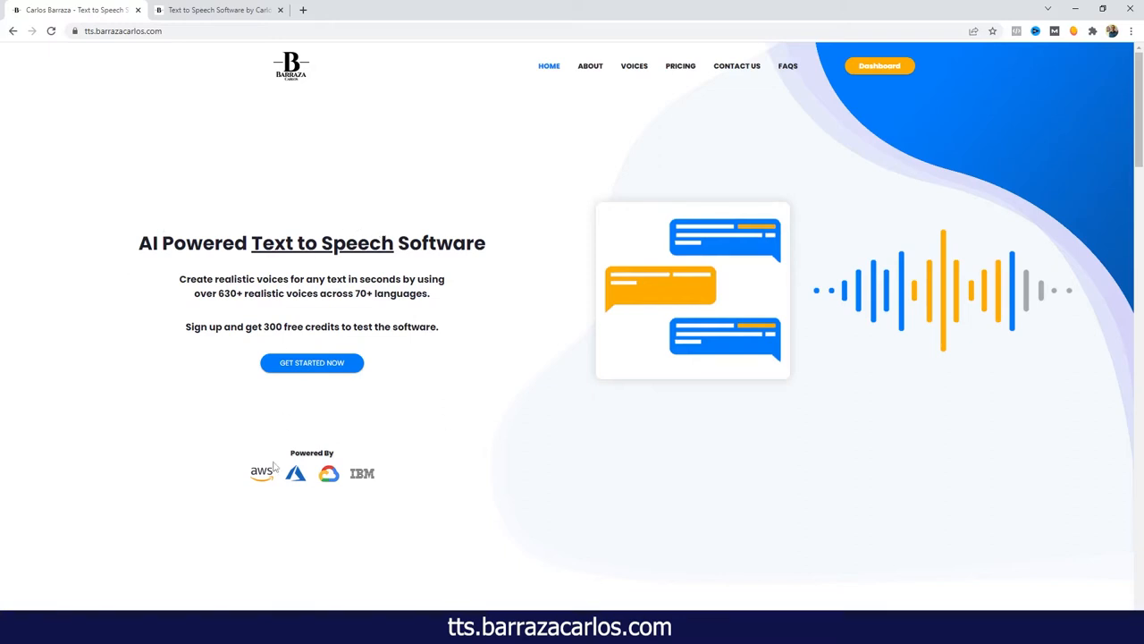
mouse_move(312, 497)
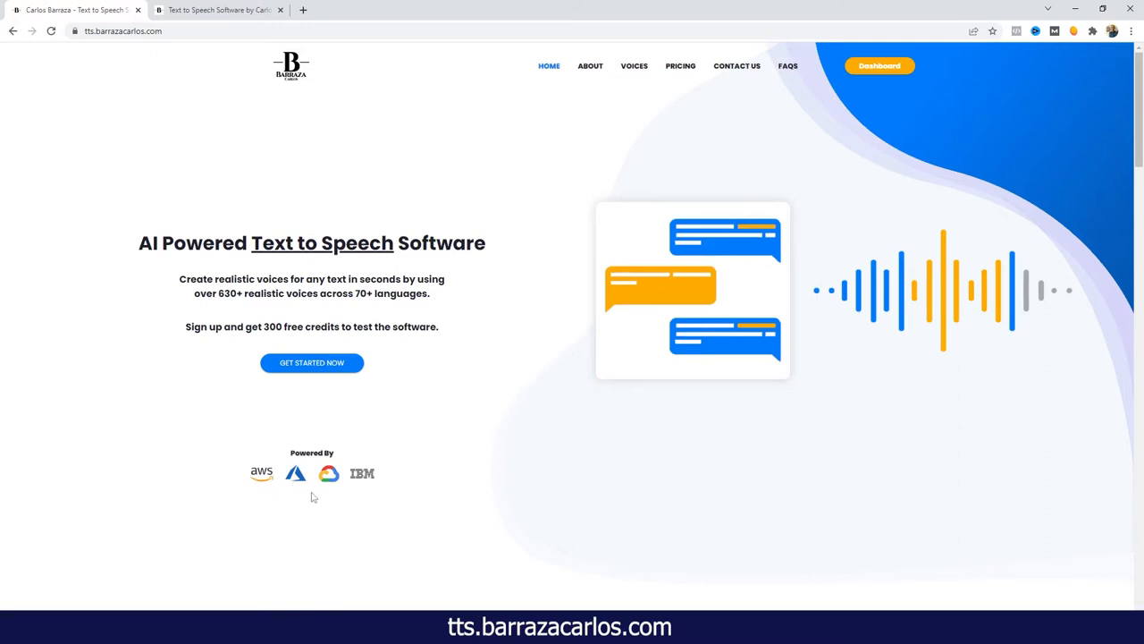
mouse_move(265, 377)
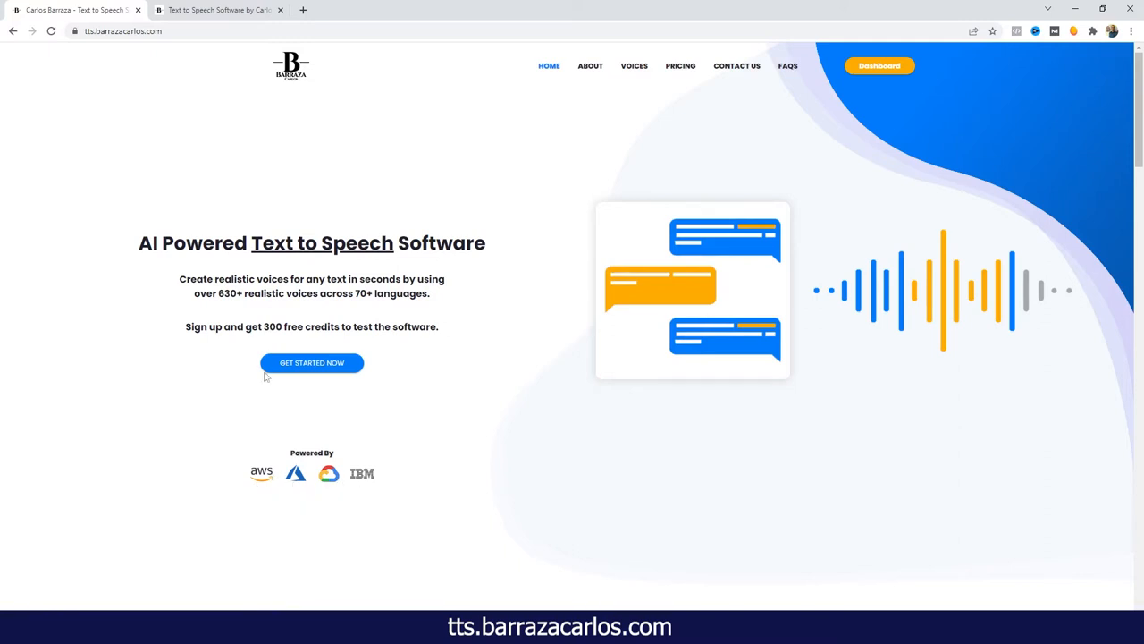
mouse_move(304, 348)
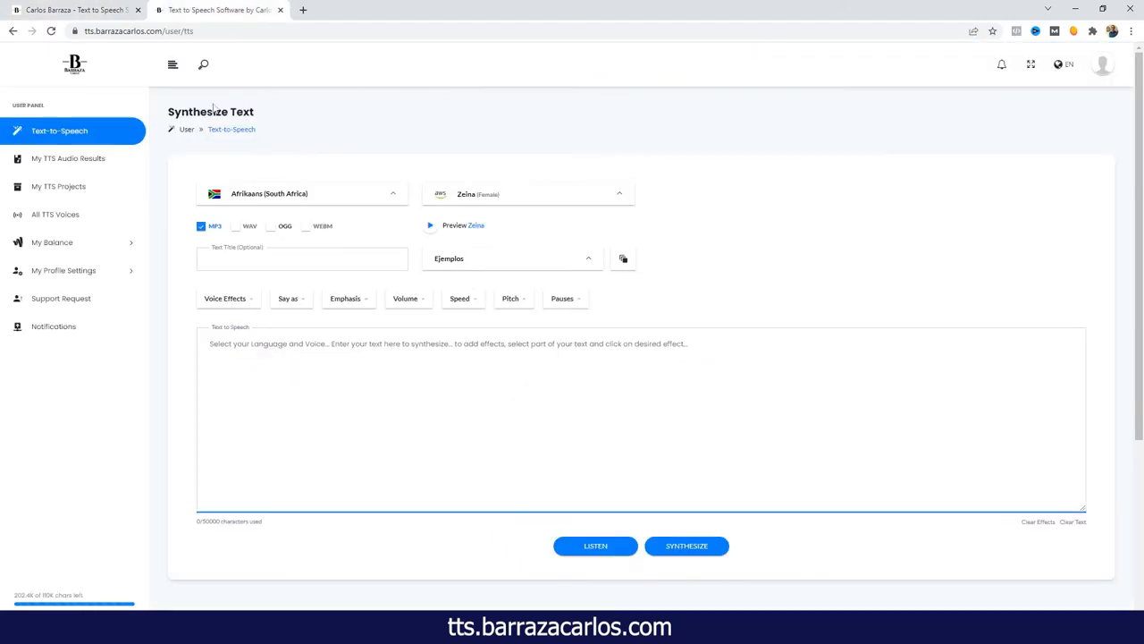
mouse_move(246, 170)
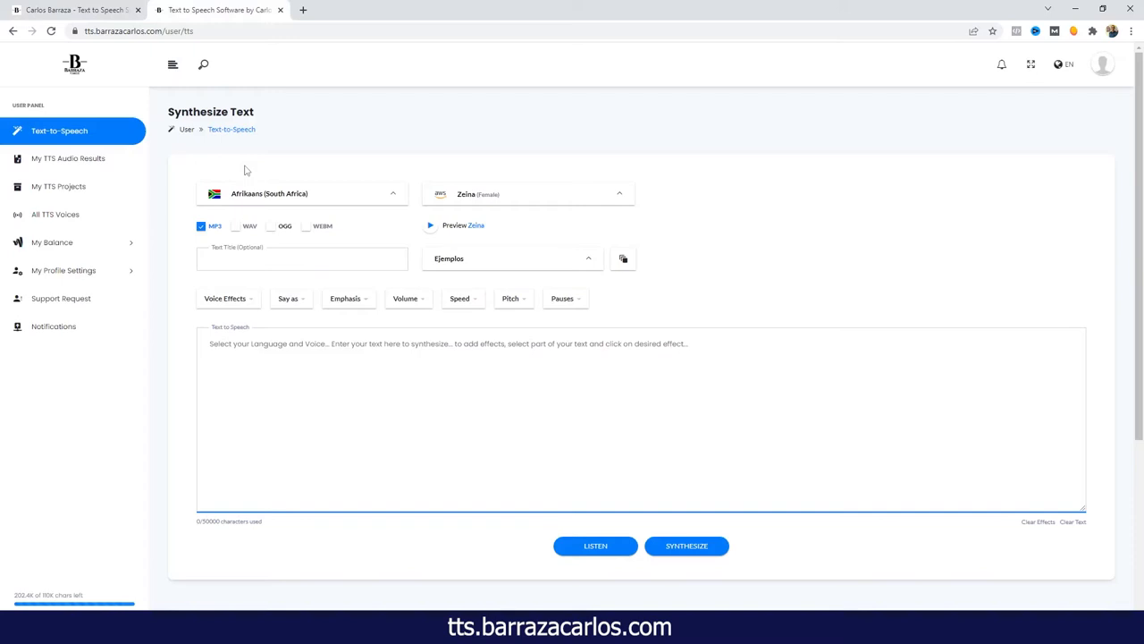
mouse_move(397, 190)
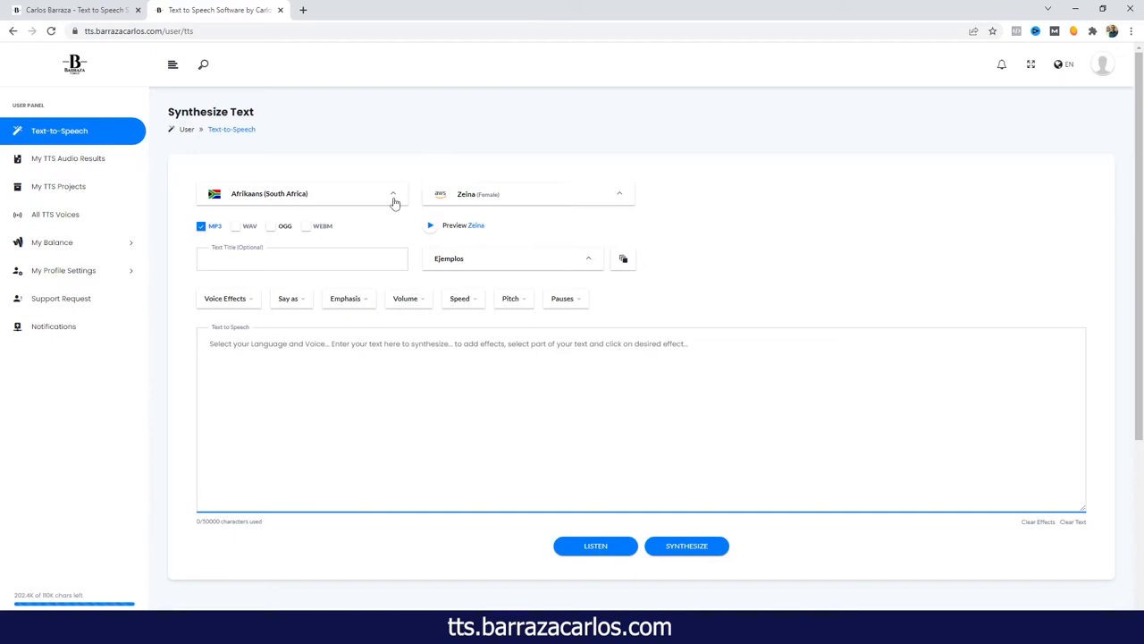
Choose Afrikaans (South Africa) from the language list.
click(302, 193)
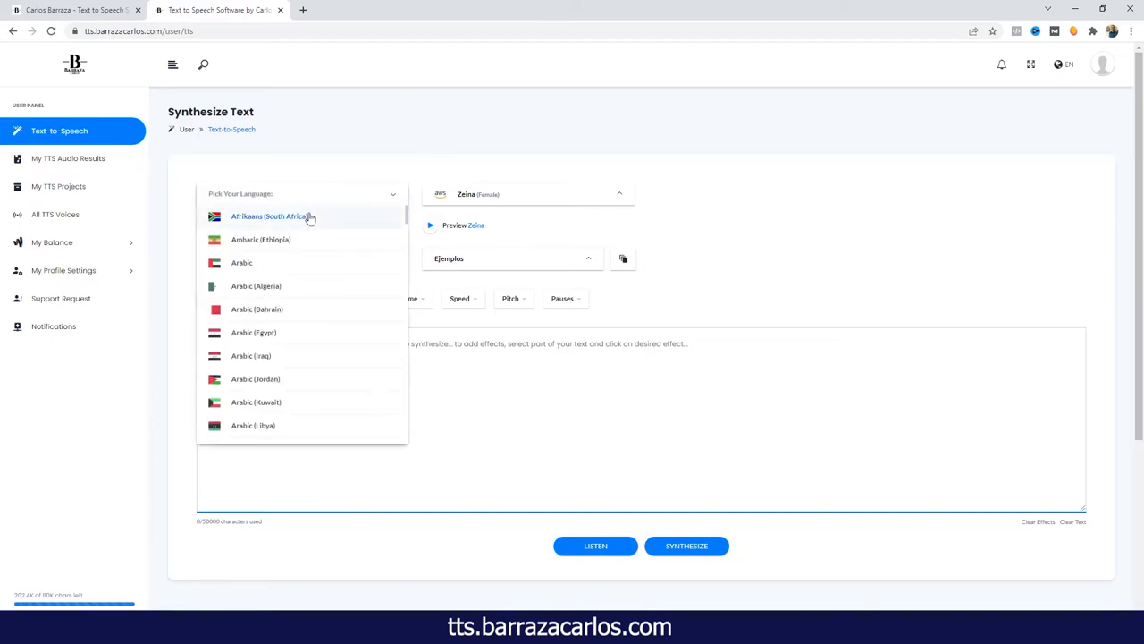
mouse_move(300, 240)
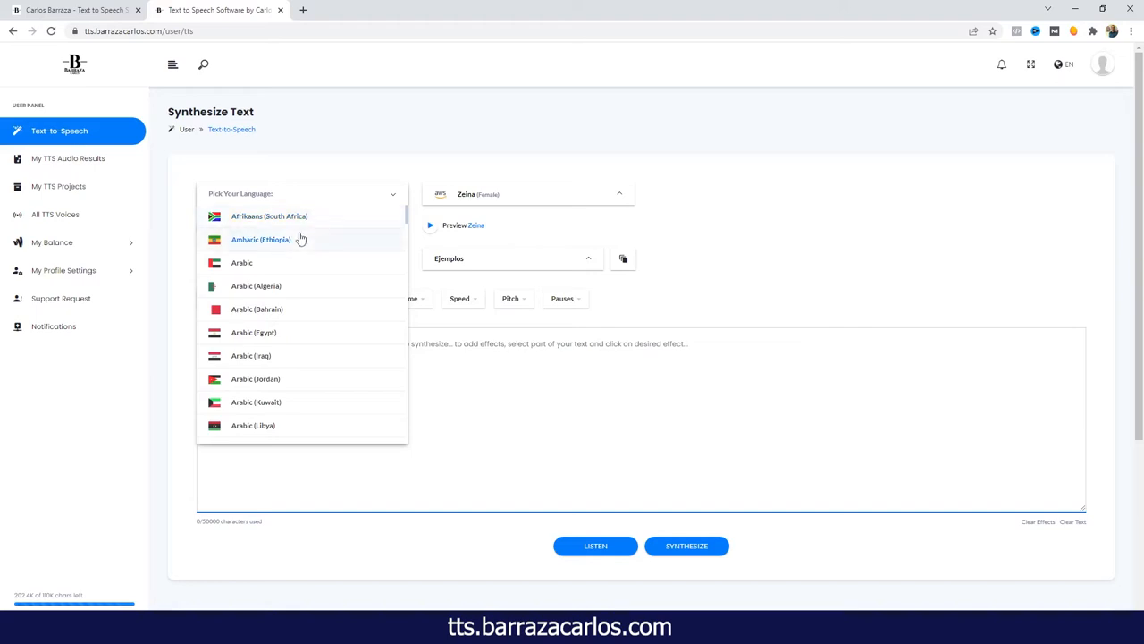
mouse_move(308, 238)
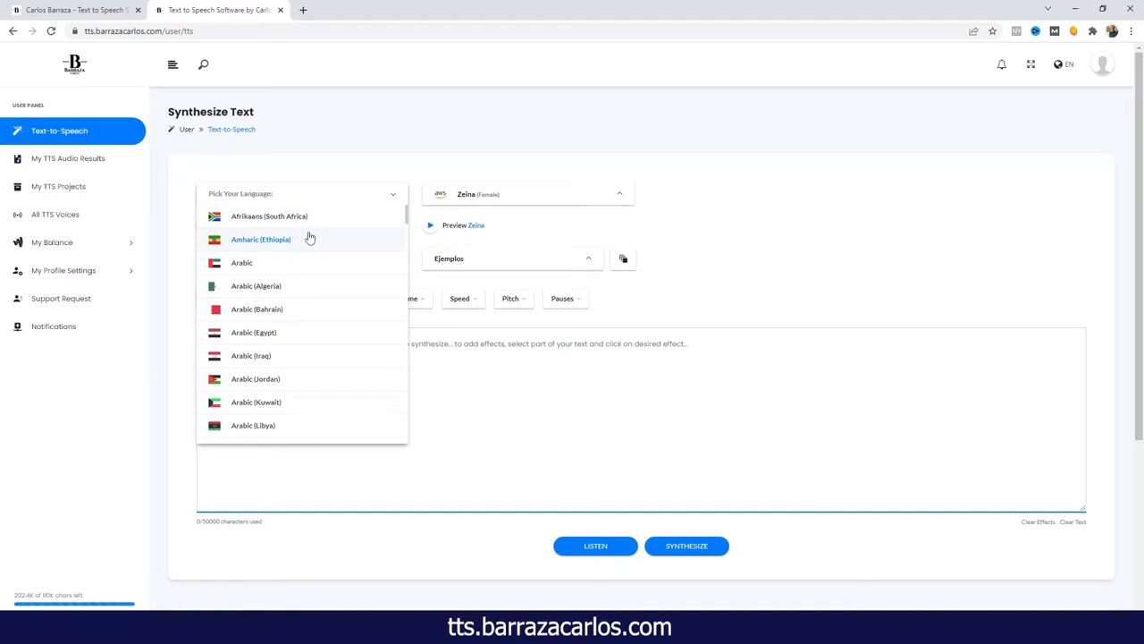
mouse_move(329, 349)
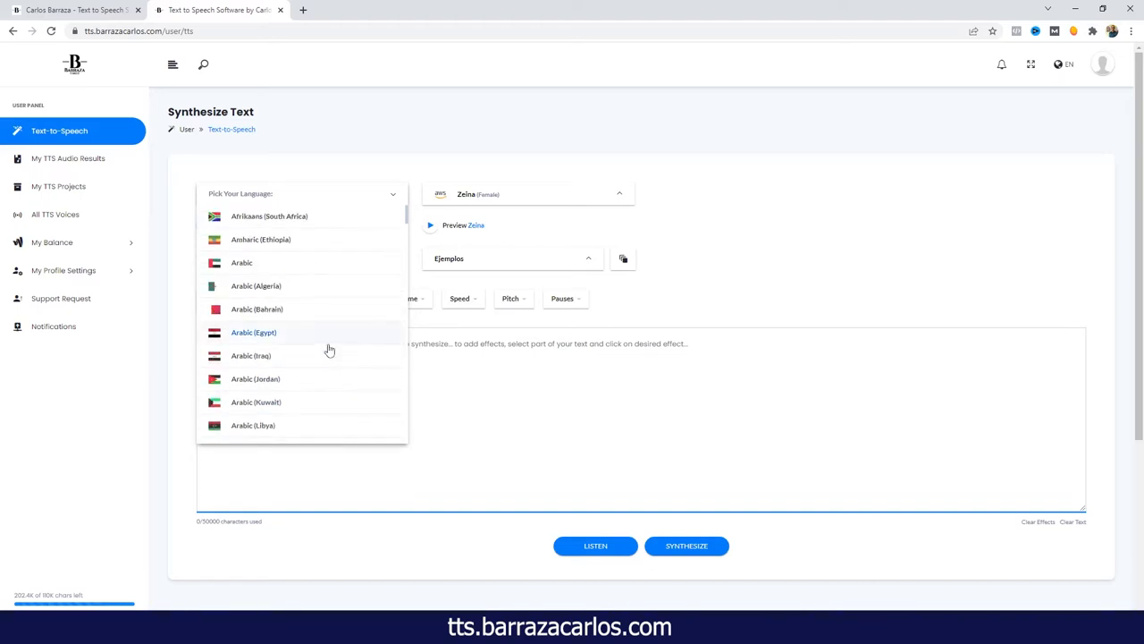
click(268, 215)
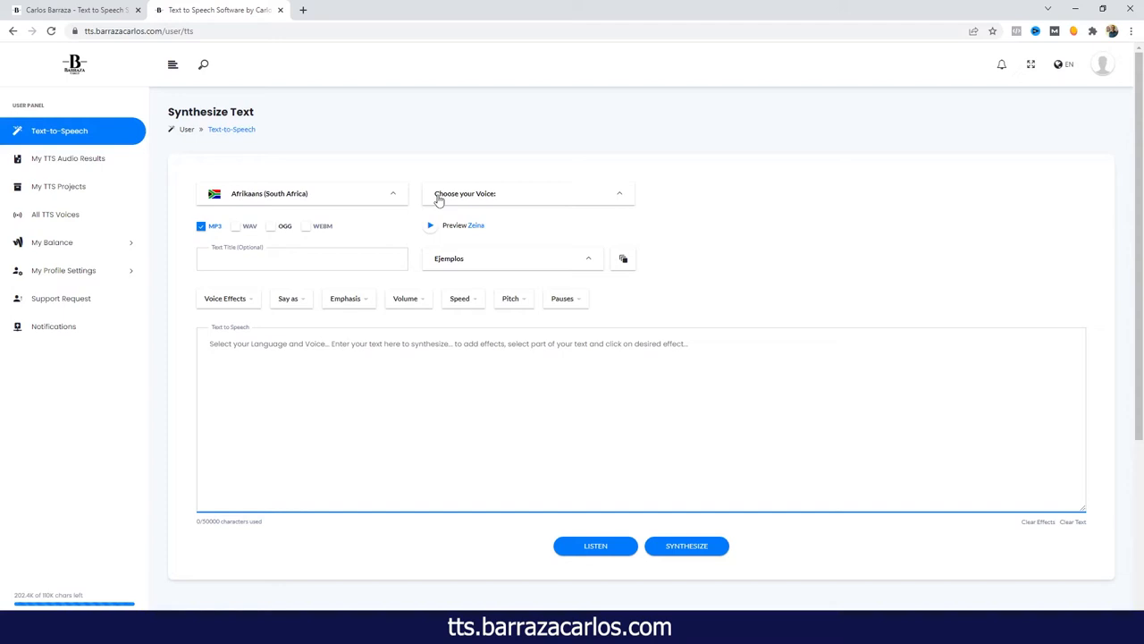
Select the Adri (Female, Neural) voice and play its sample.
click(527, 193)
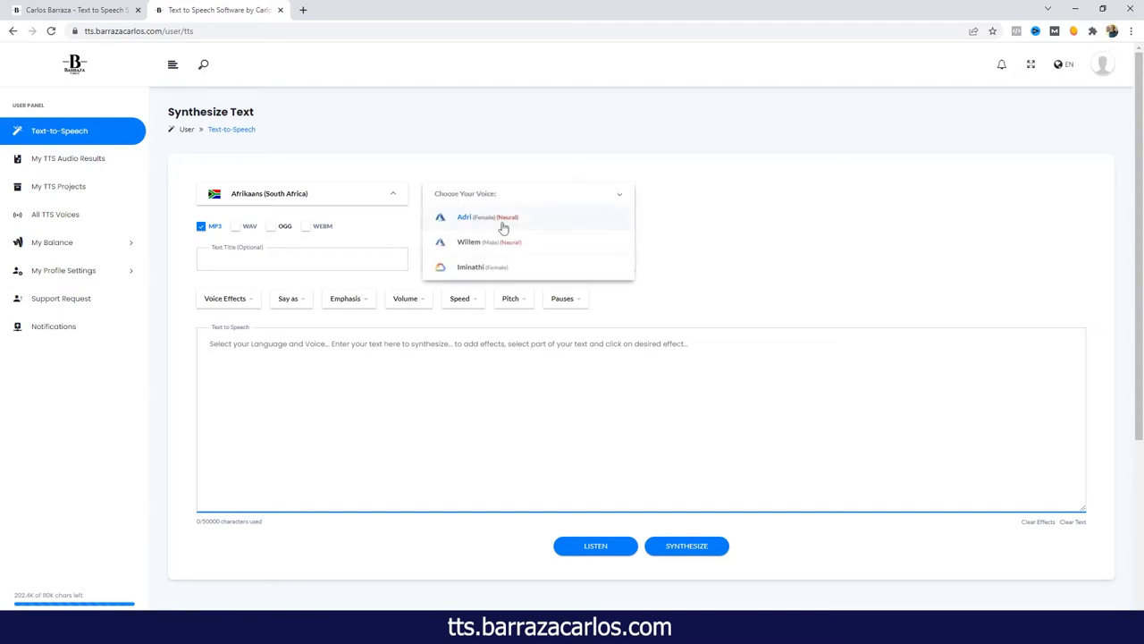
mouse_move(486, 226)
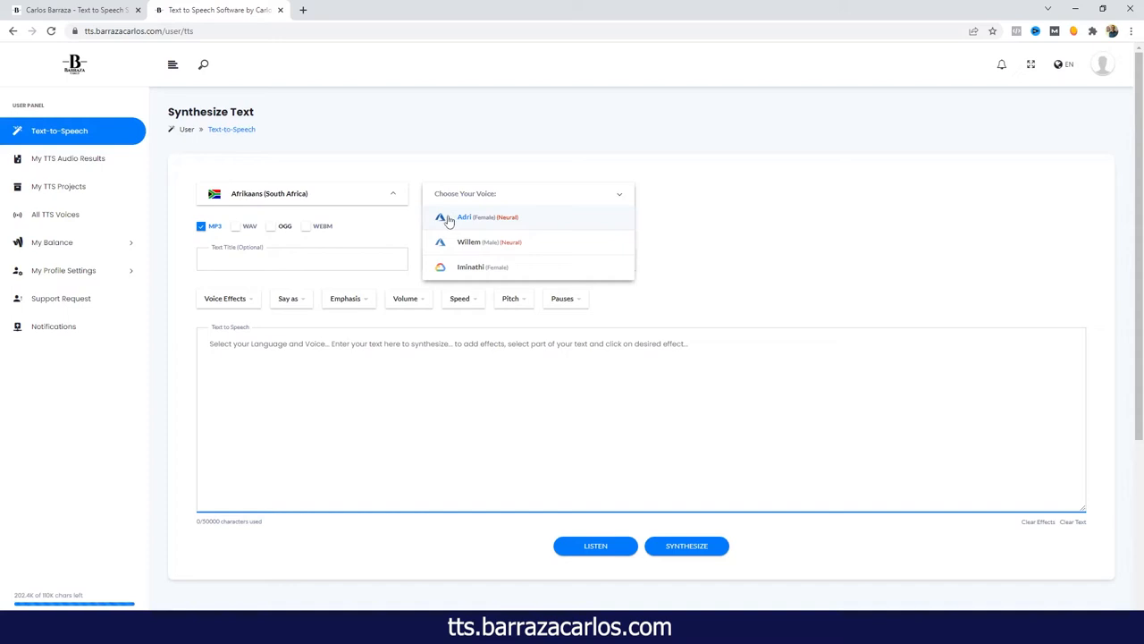
mouse_move(447, 286)
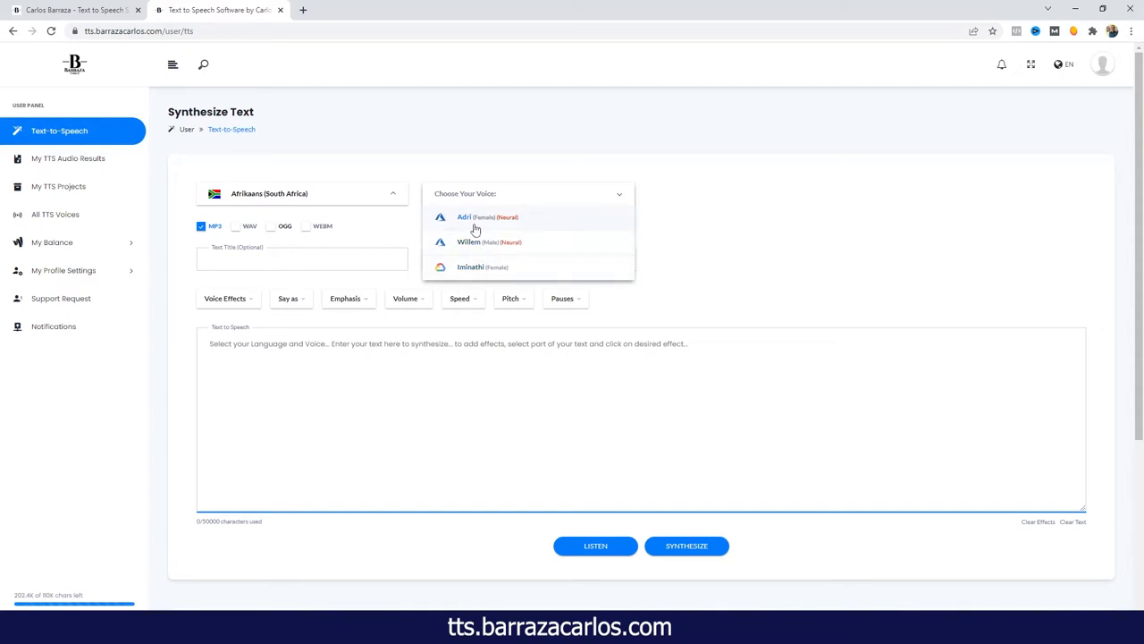
click(486, 217)
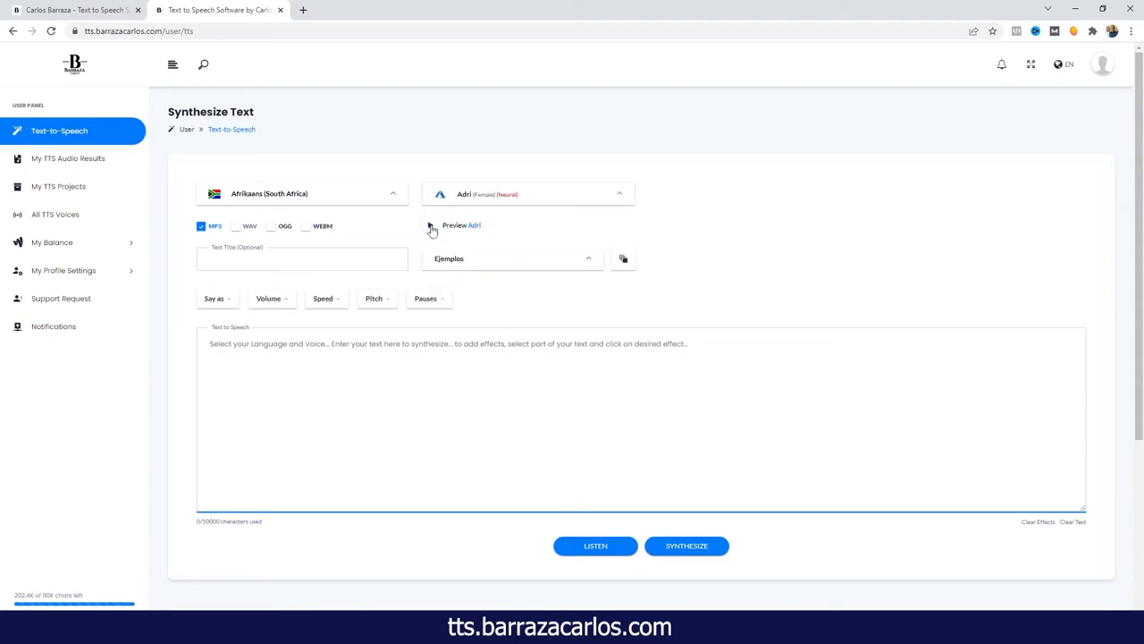
click(429, 225)
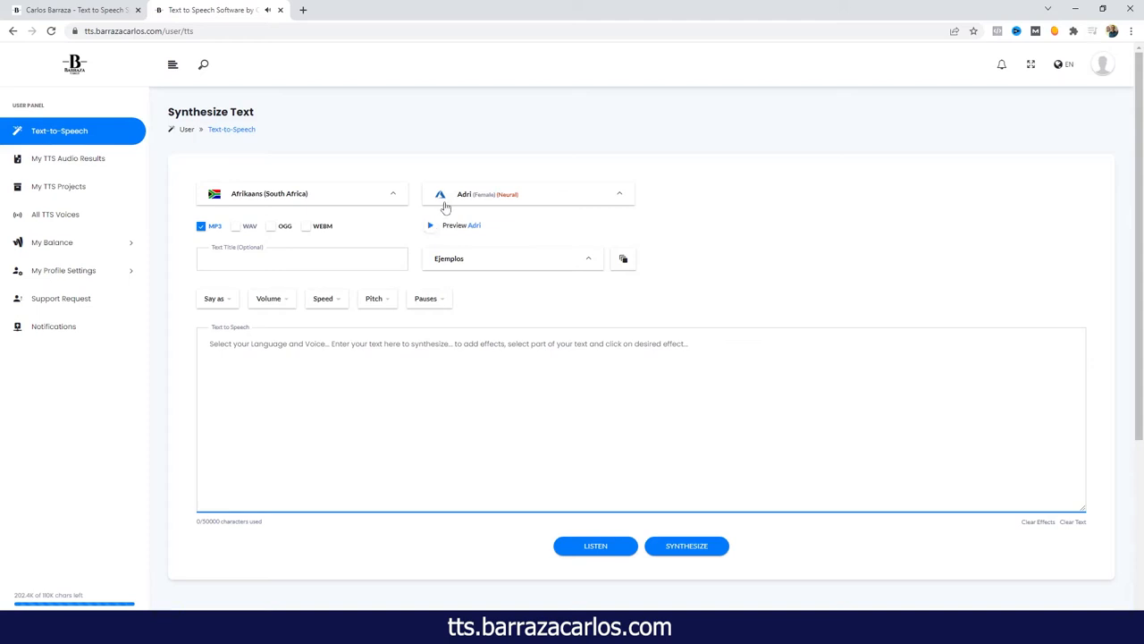
Switch the voice to Willem (Male, Neural) and stop its sample after listening.
click(528, 193)
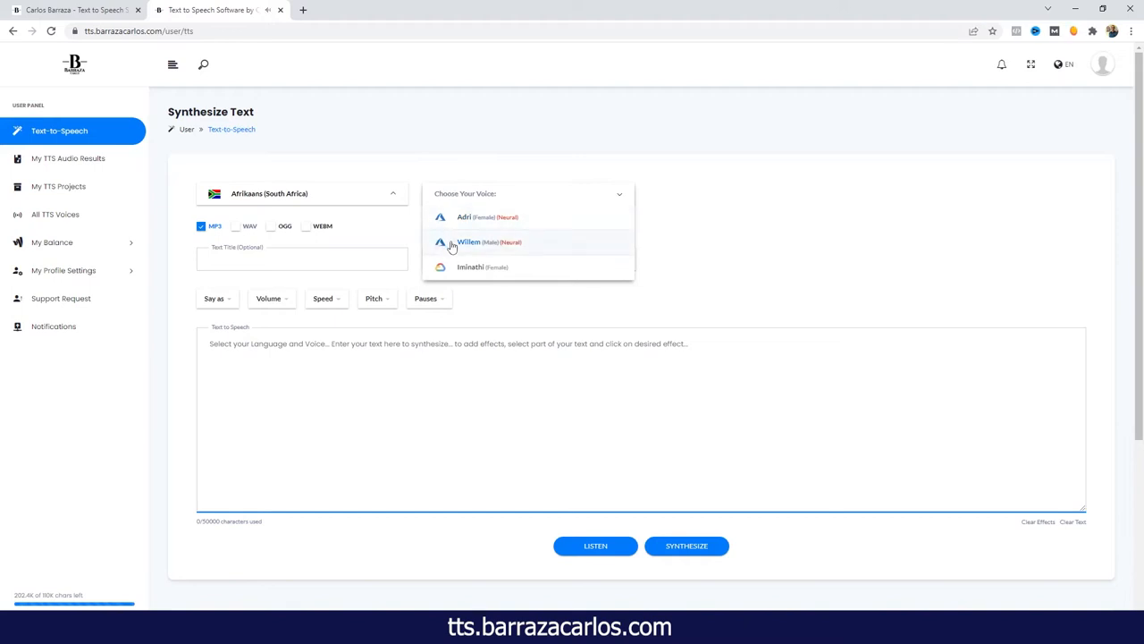
click(468, 241)
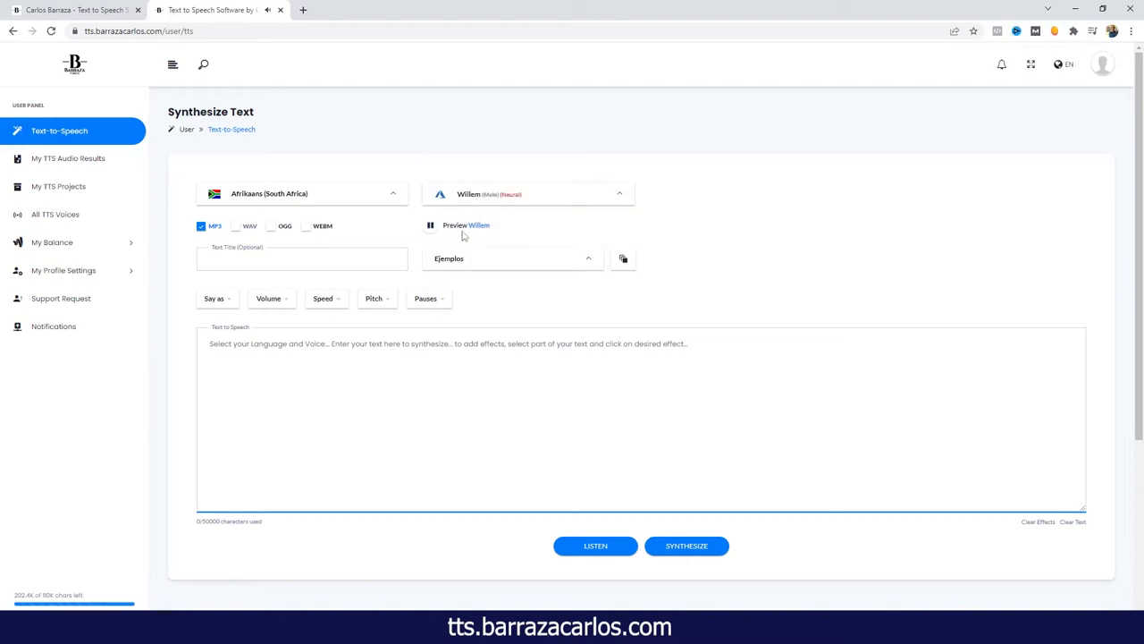
mouse_move(414, 243)
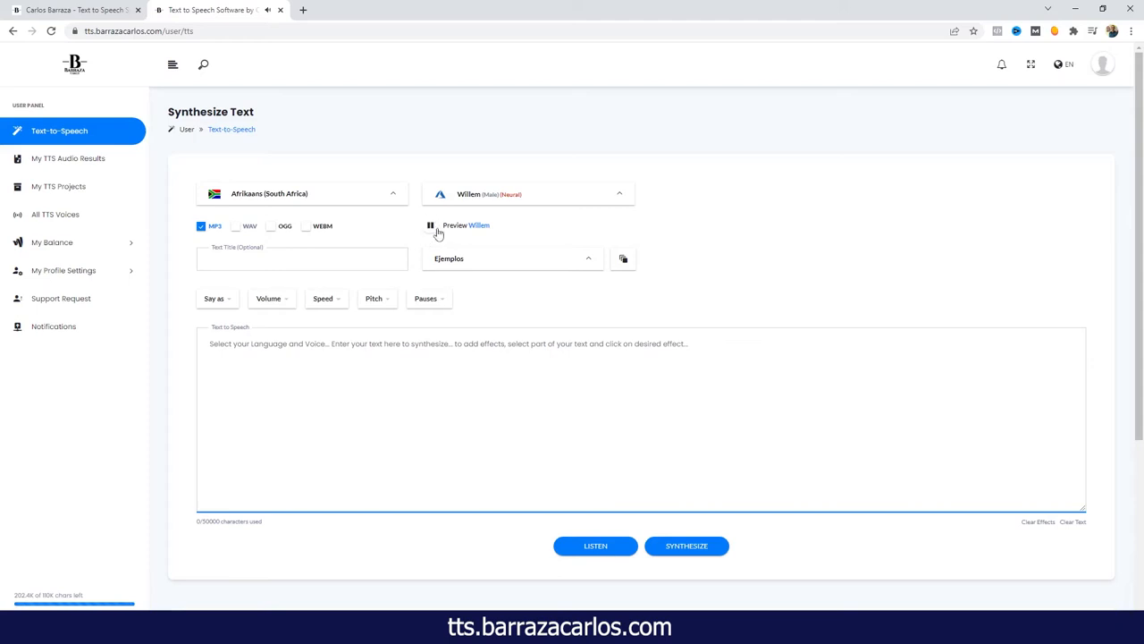
mouse_move(432, 236)
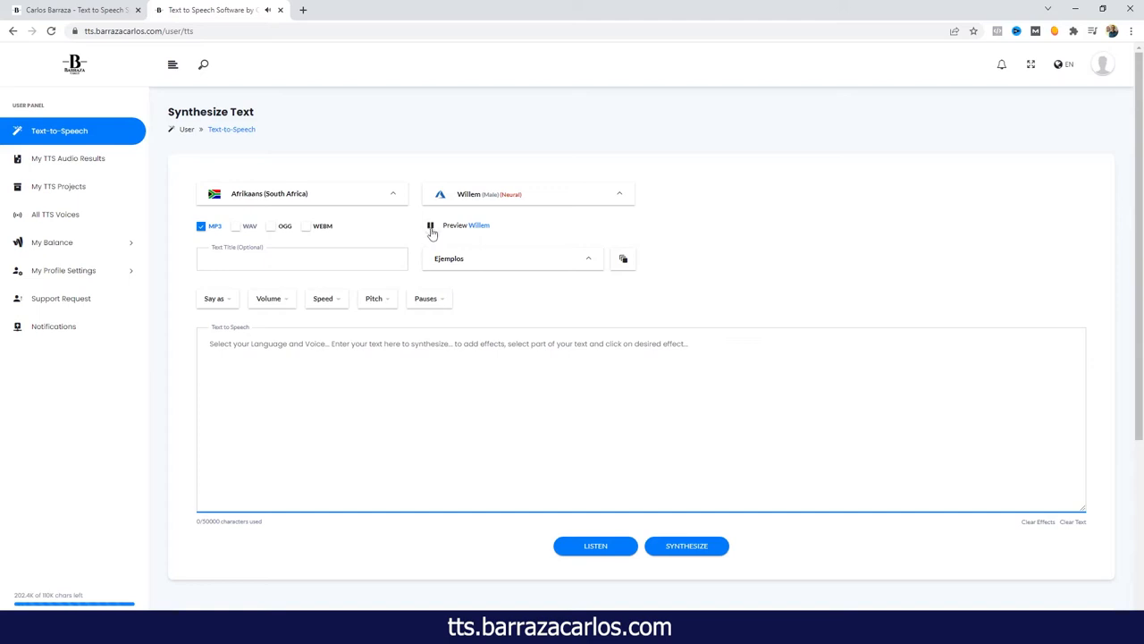
click(429, 225)
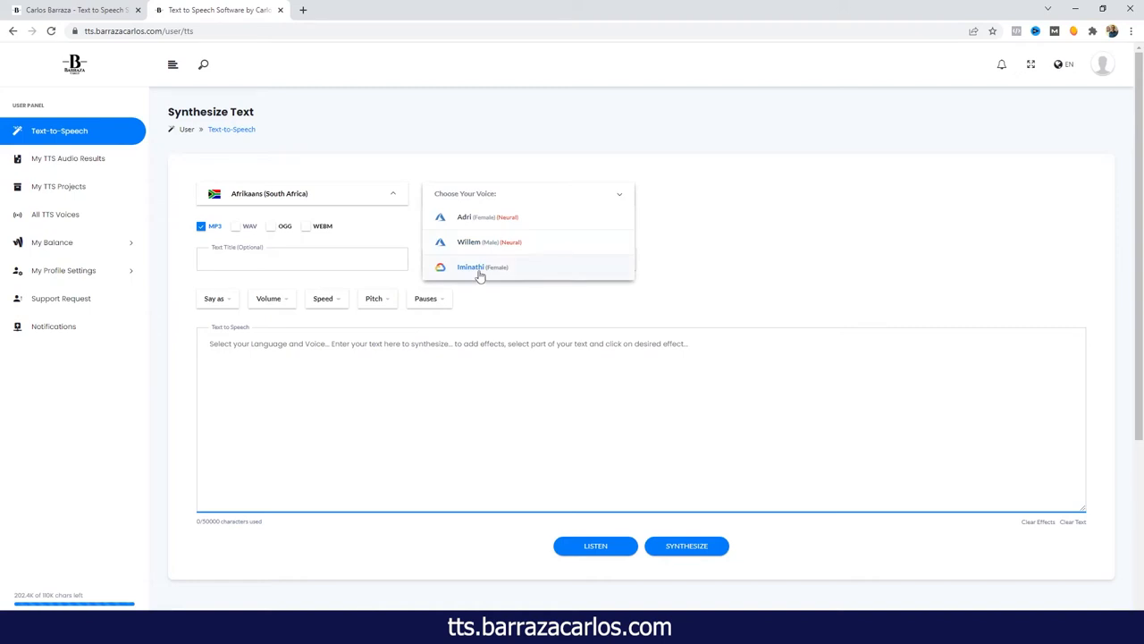
Choose the standard (non-neural) female Afrikaans voice, sample it, and review the voice list again.
click(472, 267)
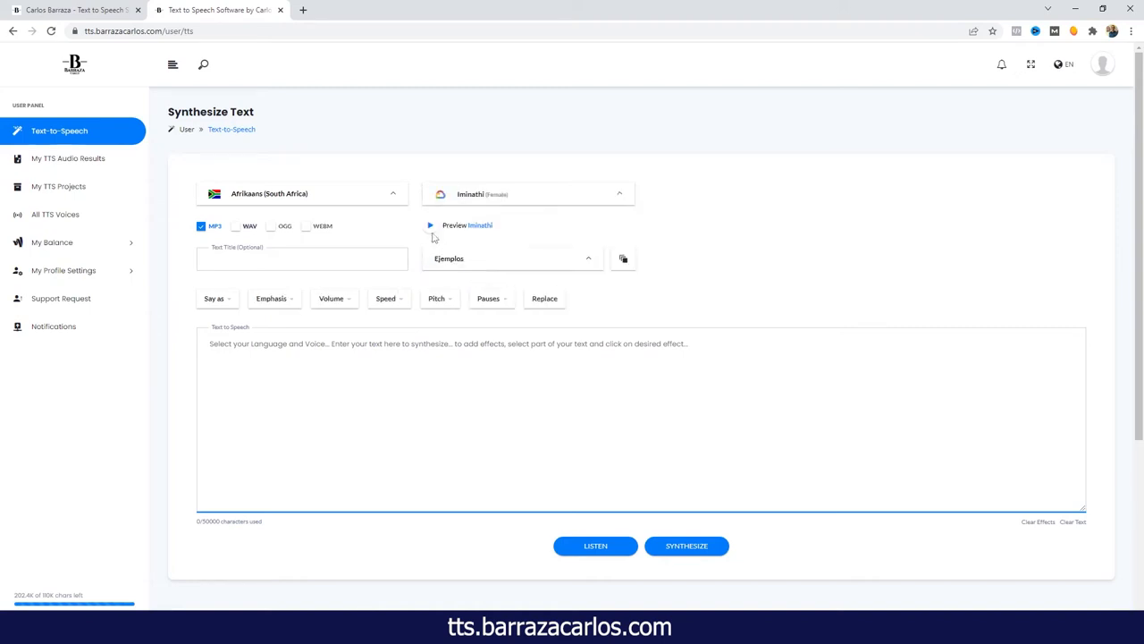
click(429, 225)
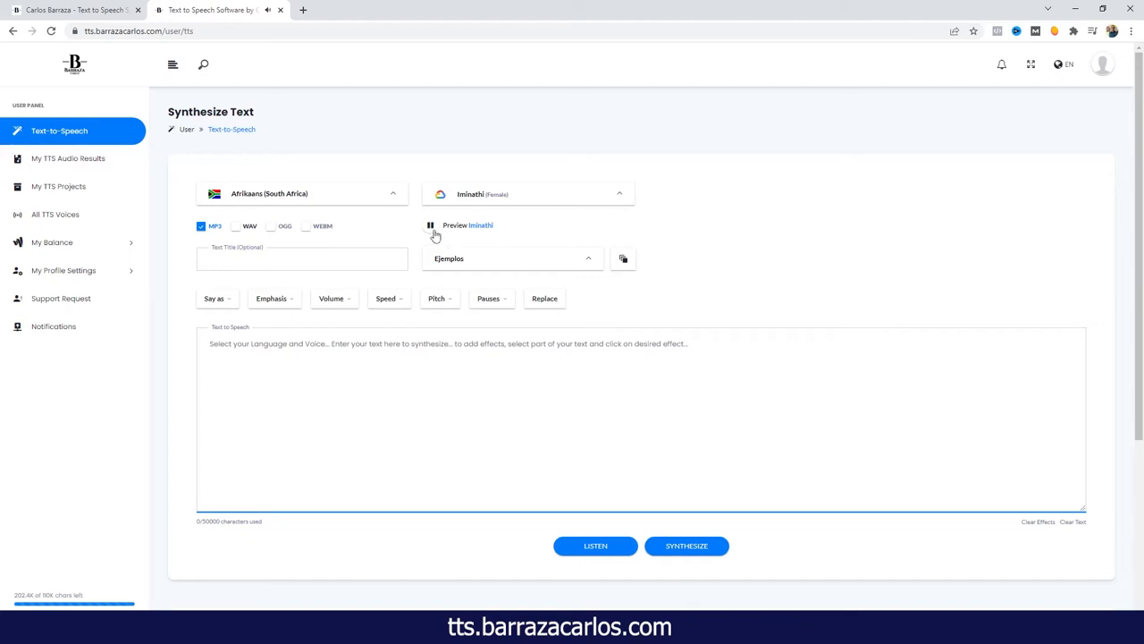
click(429, 226)
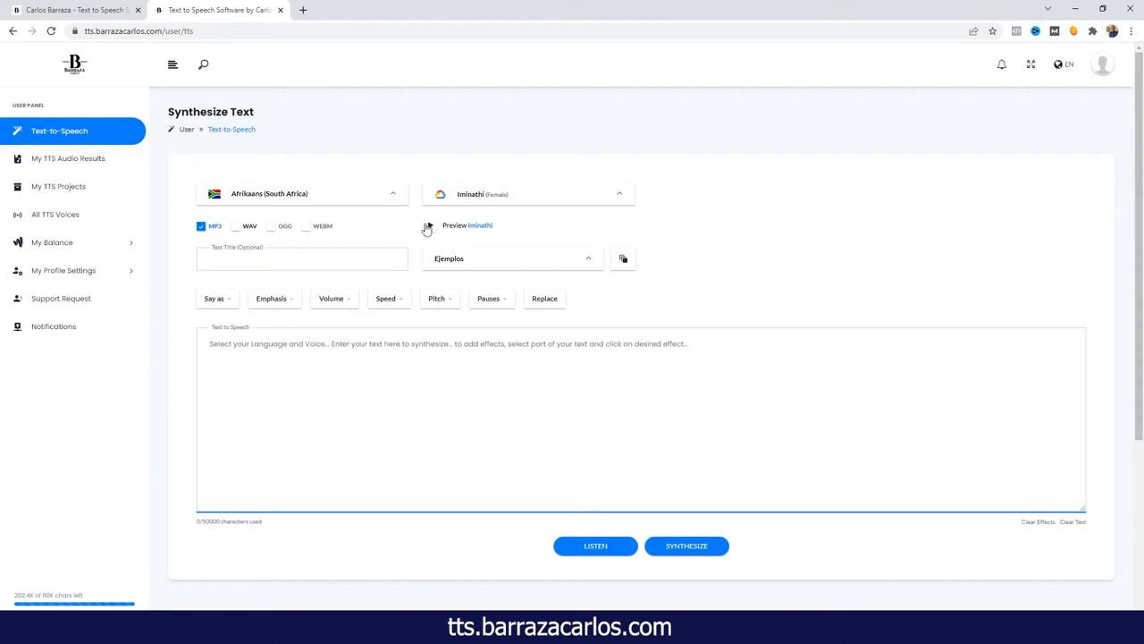
mouse_move(443, 207)
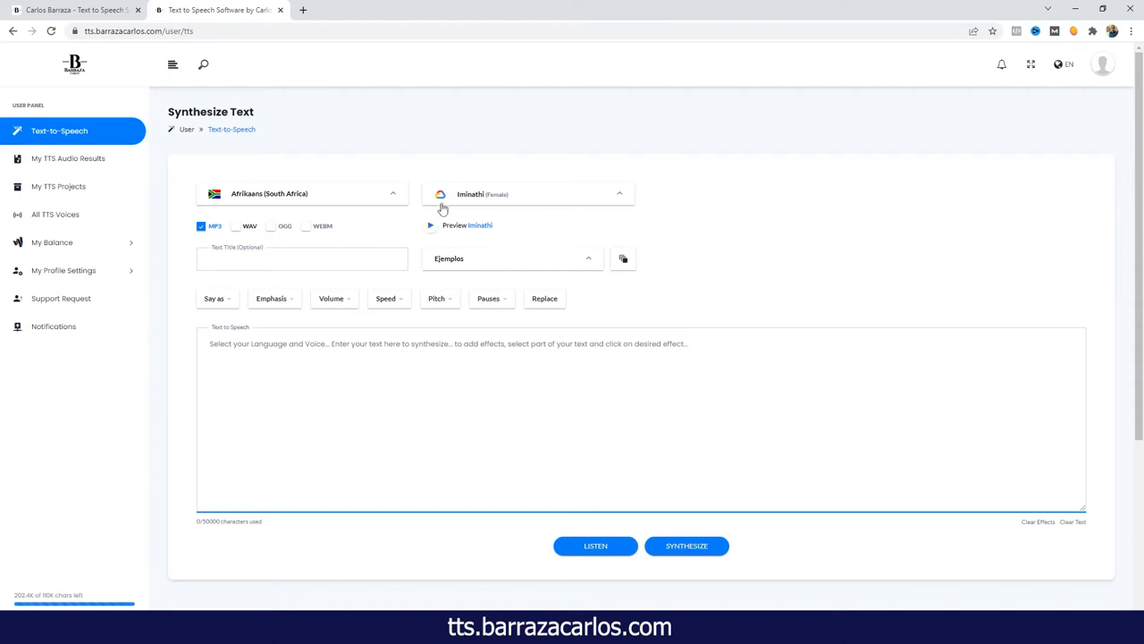
click(528, 193)
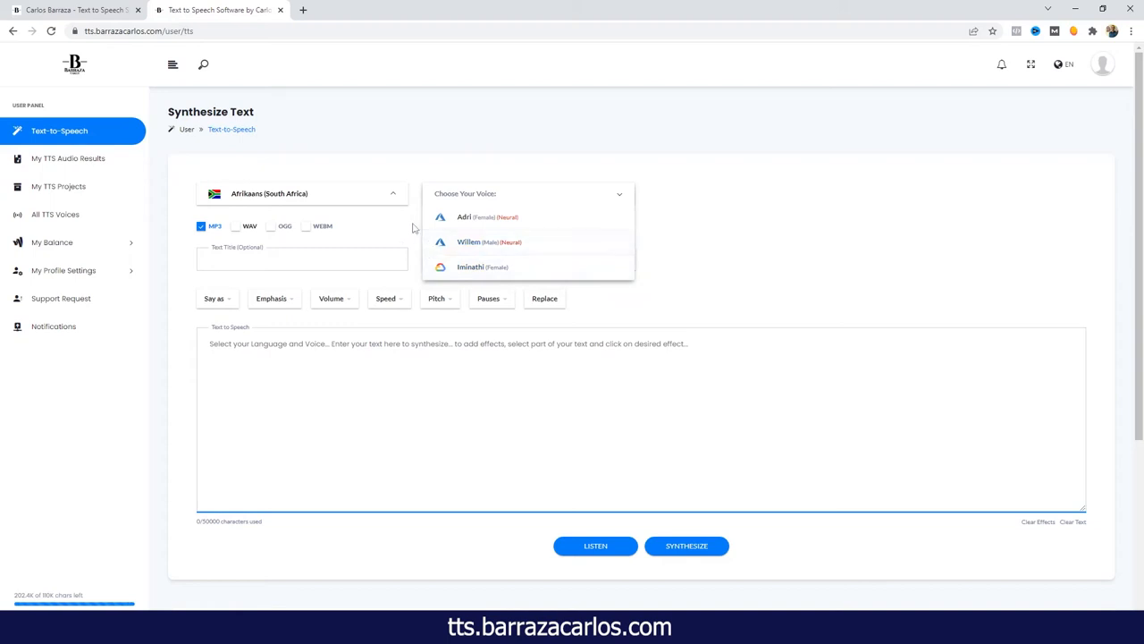
mouse_move(413, 229)
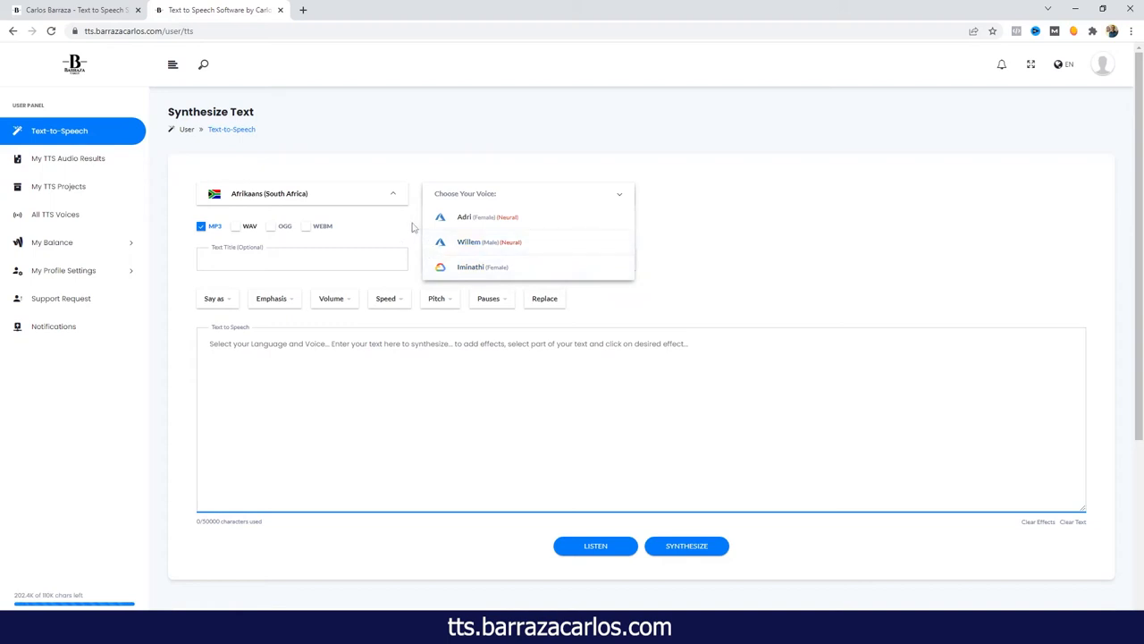
Change the language to English (South Africa), leaving the voice unchosen.
click(472, 266)
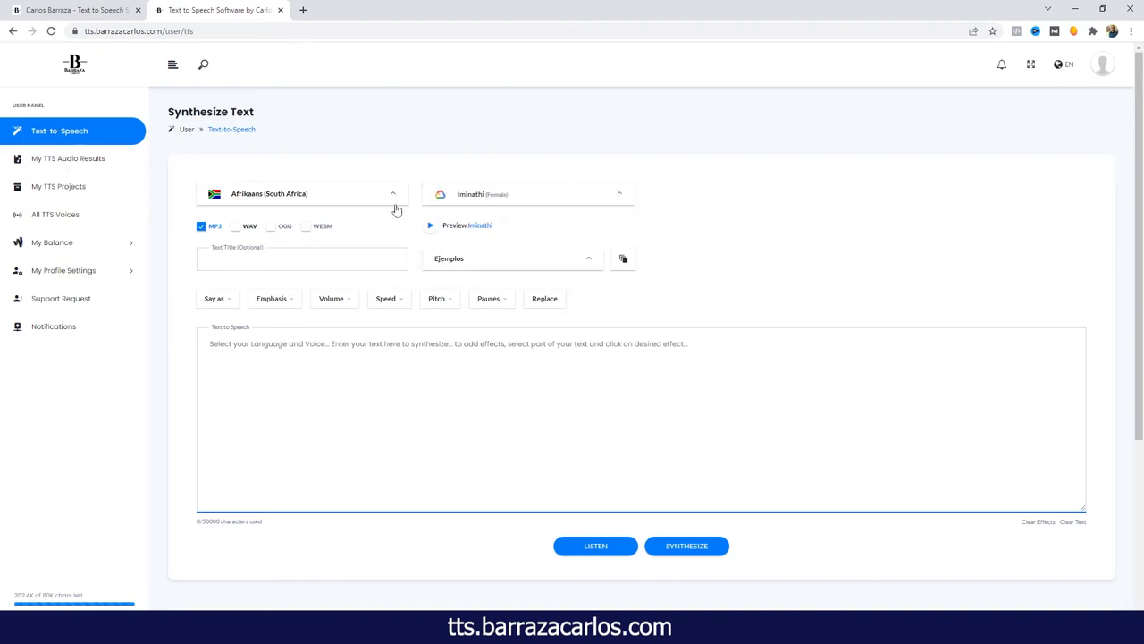
click(300, 193)
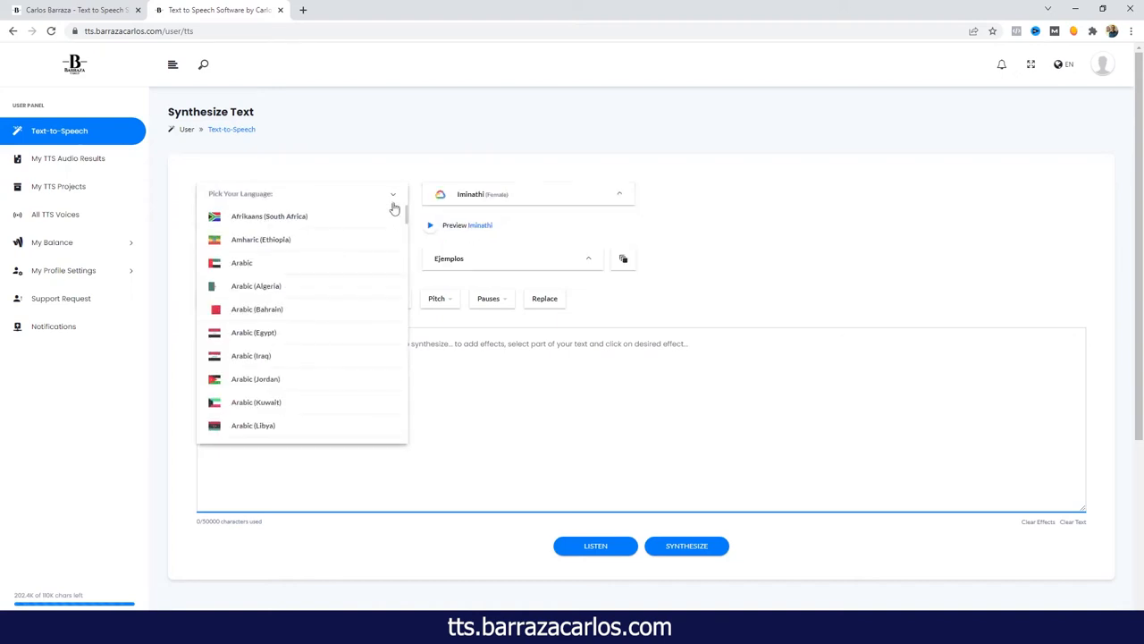
mouse_move(379, 218)
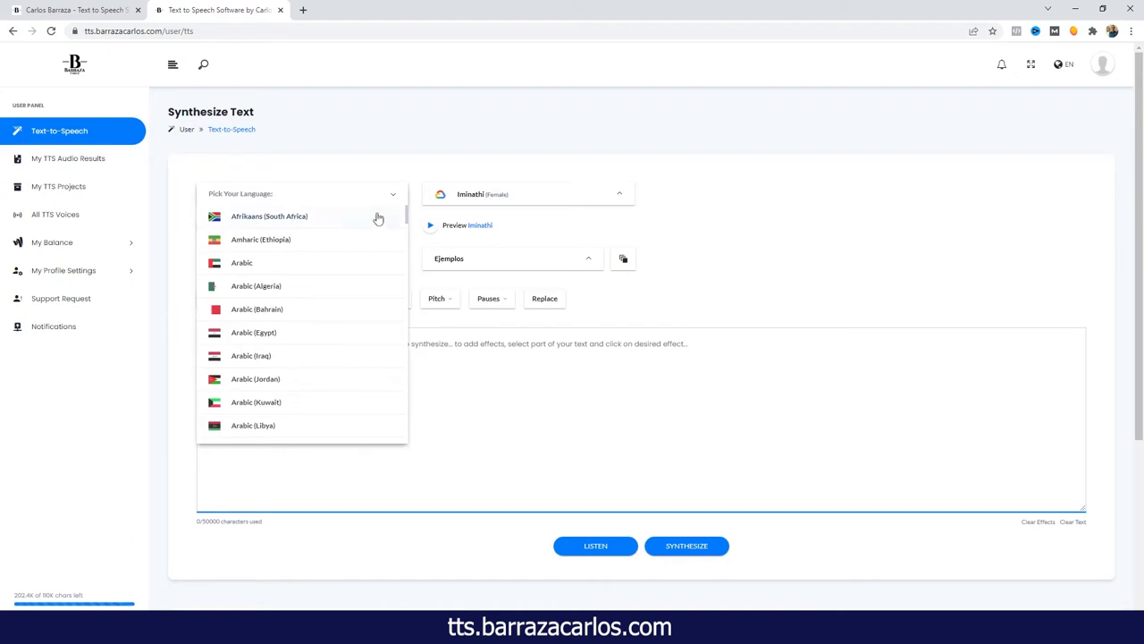
scroll(down, 3)
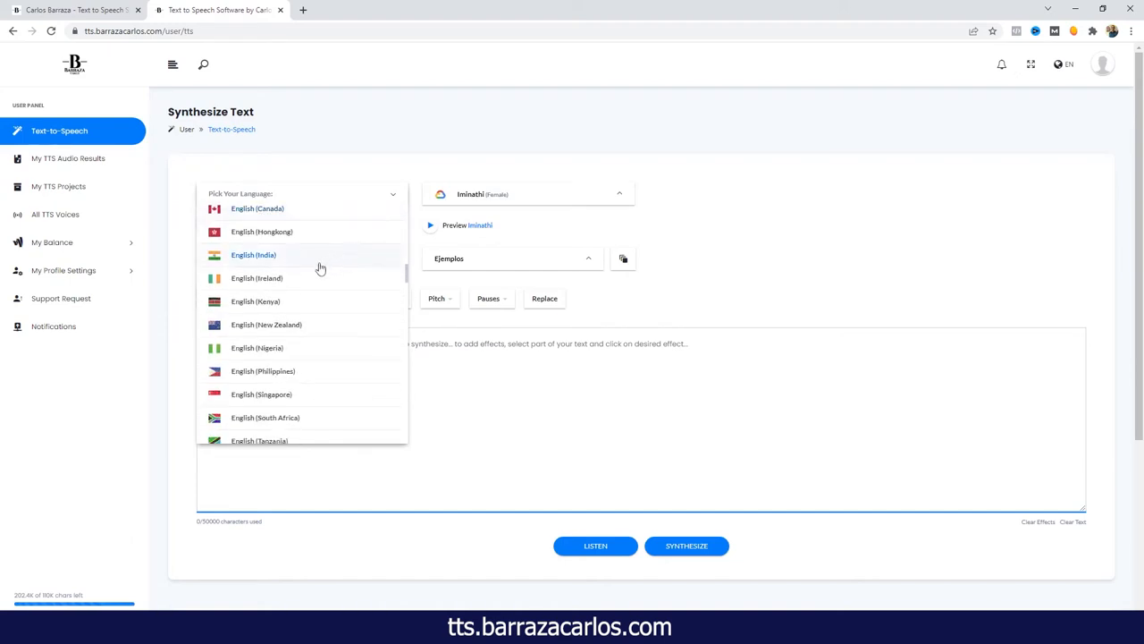
scroll(down, 3)
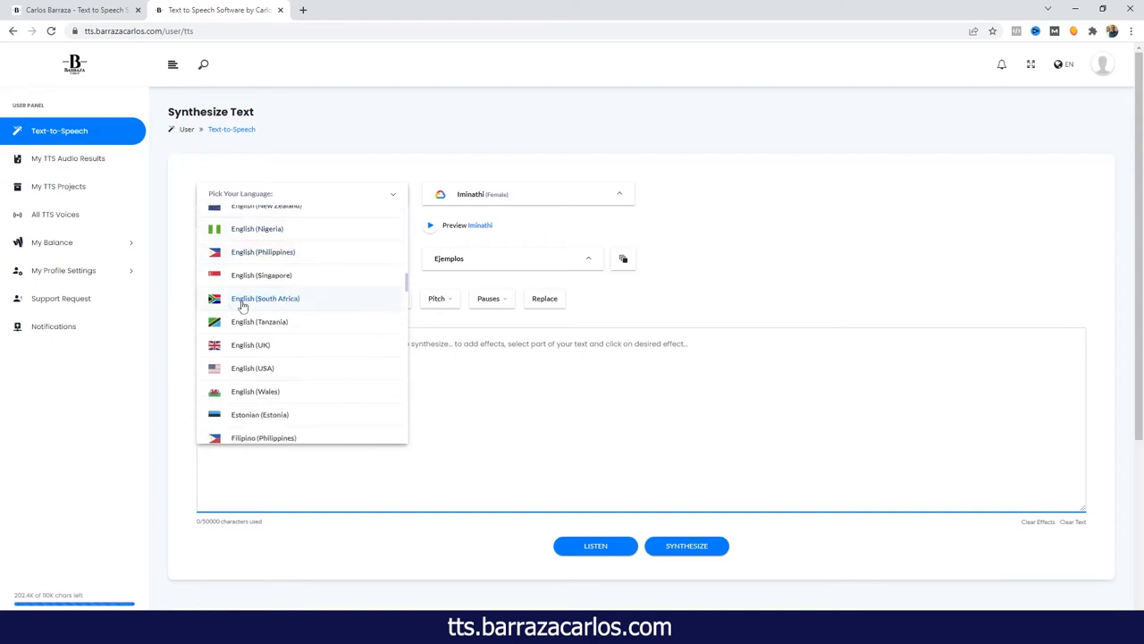
click(265, 296)
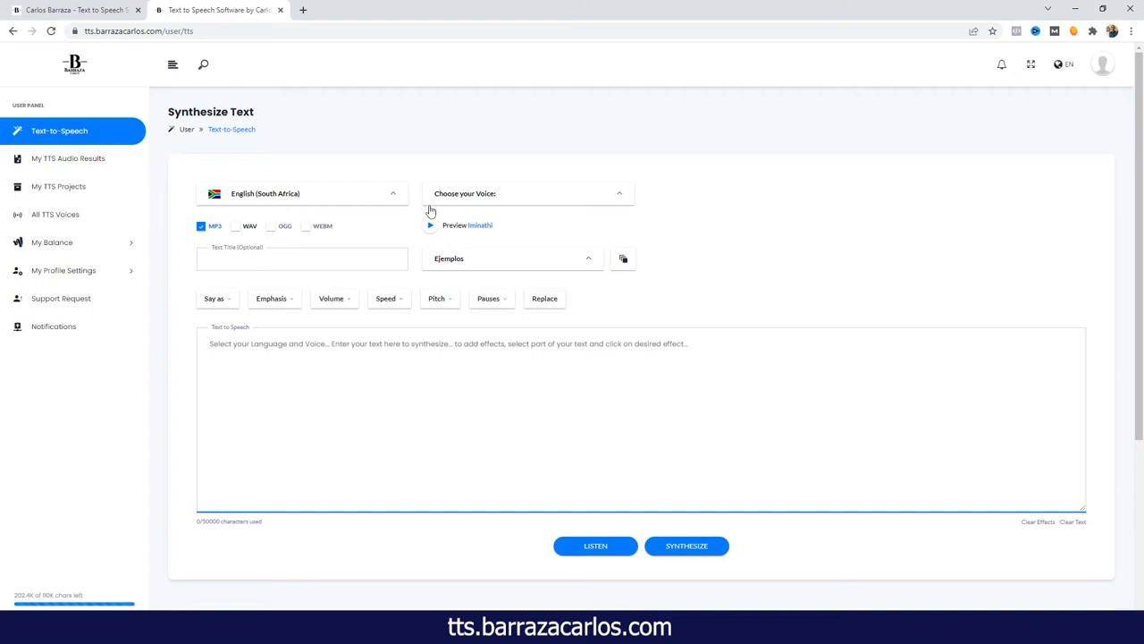
Sample the Leah female voice, then settle on Luke (Male, Neural).
click(527, 193)
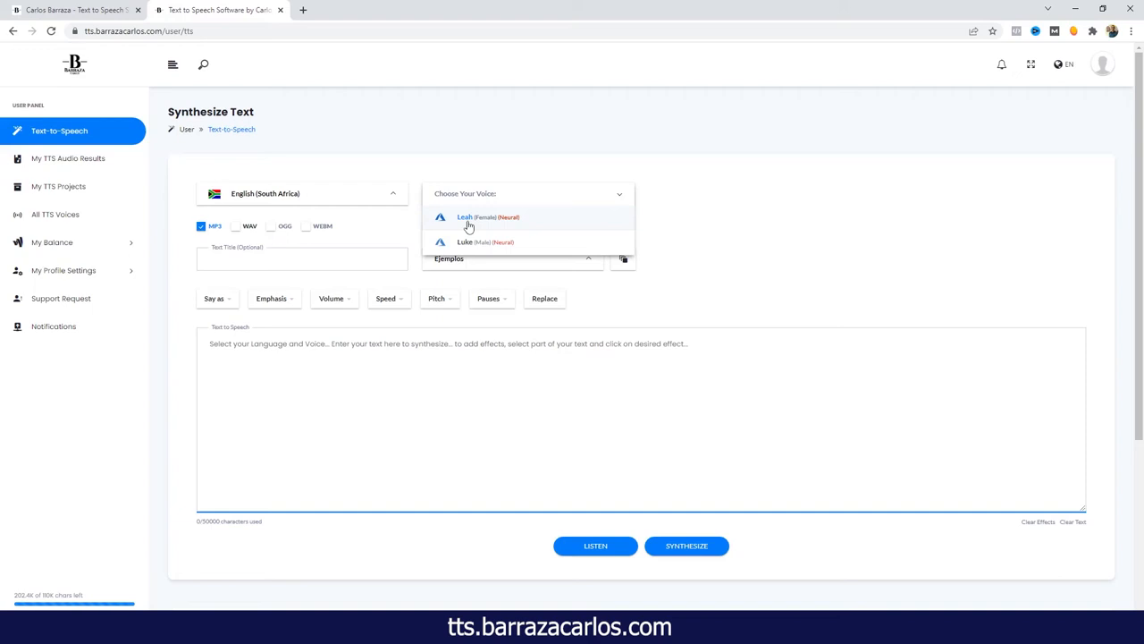
click(486, 216)
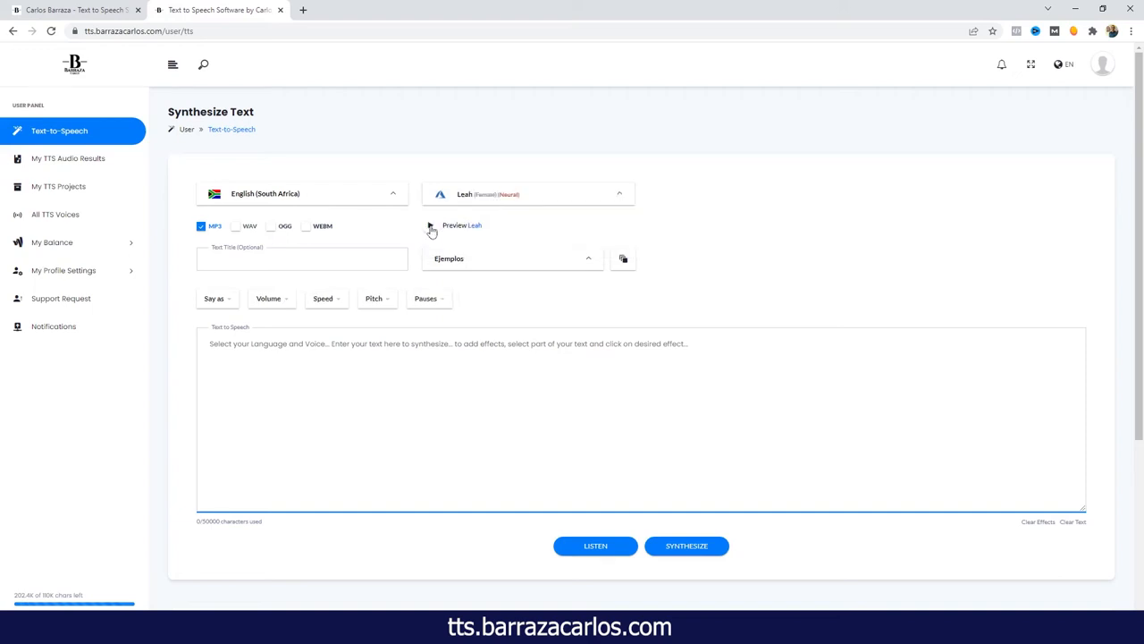
click(429, 225)
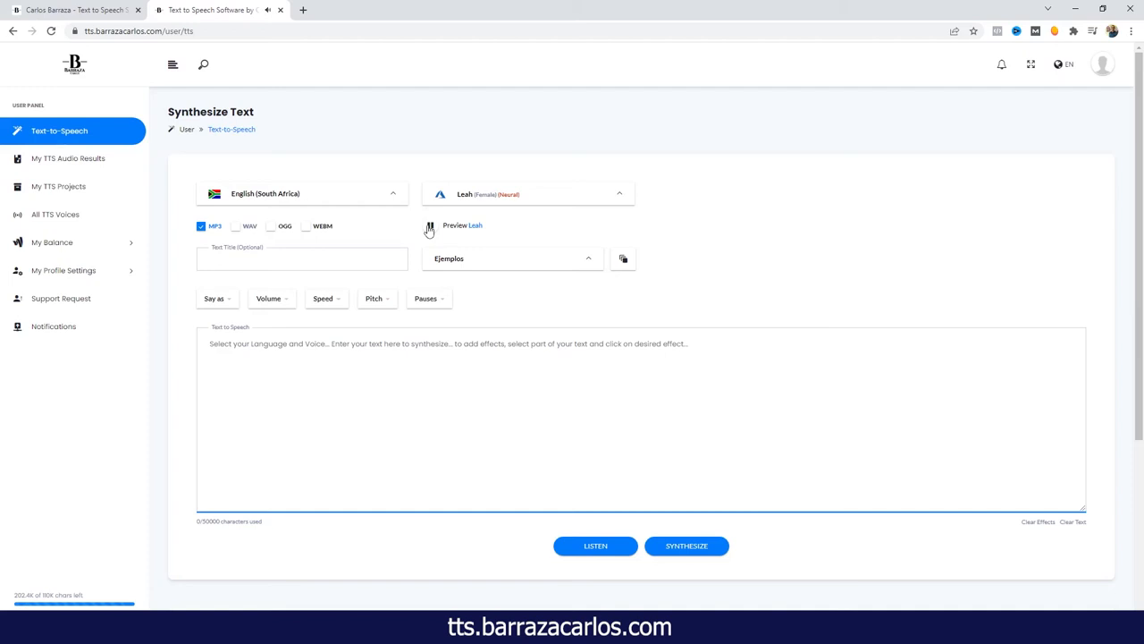
click(527, 193)
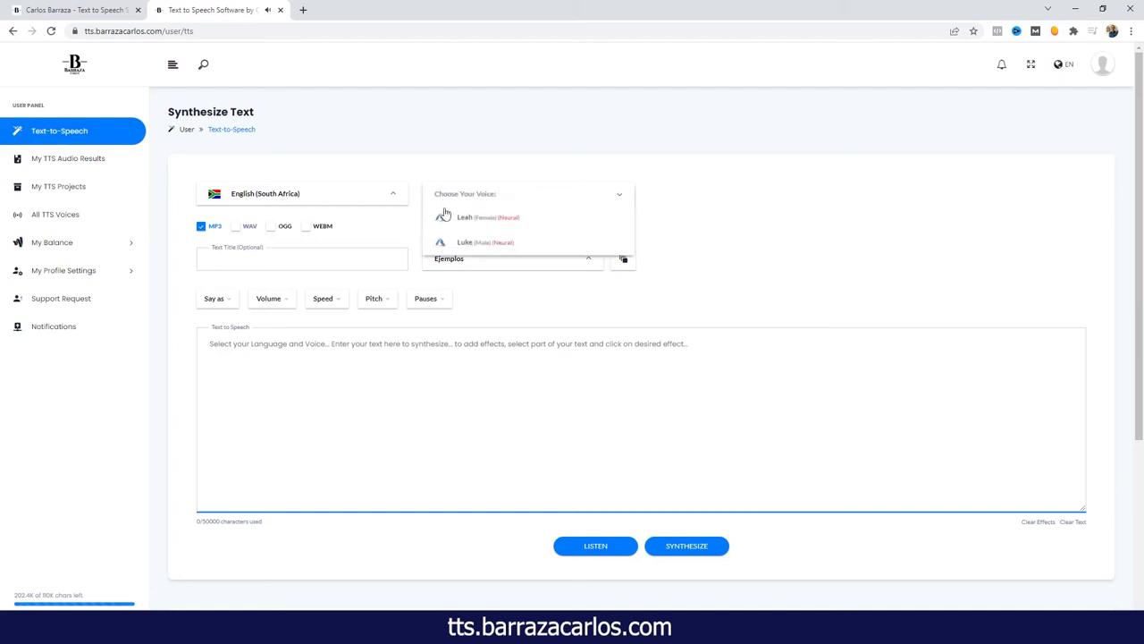
click(465, 243)
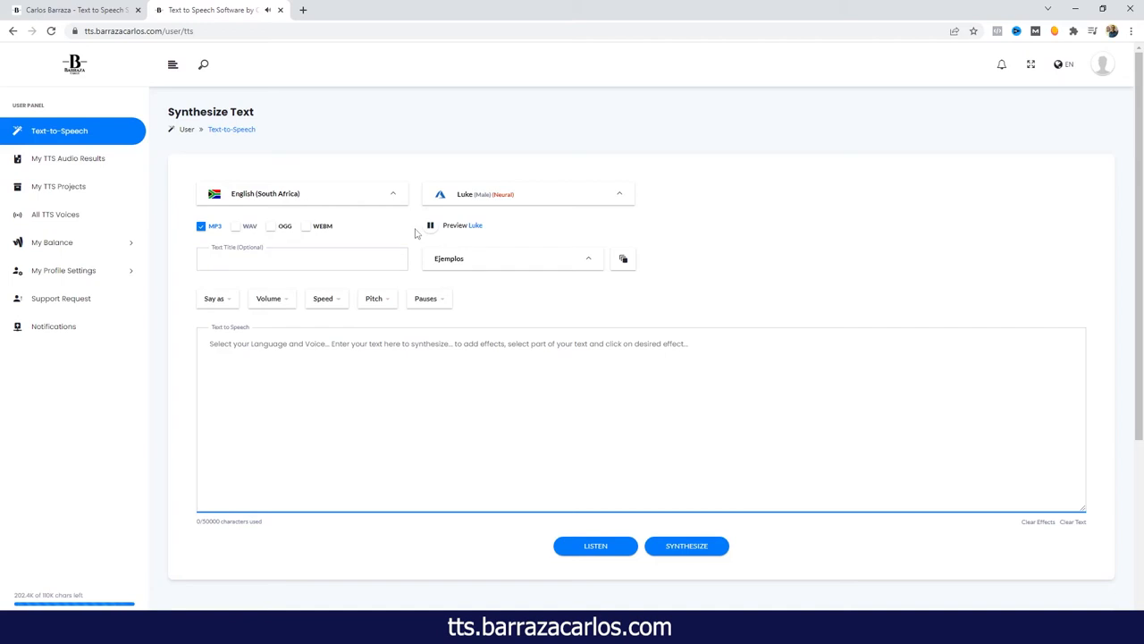
mouse_move(419, 232)
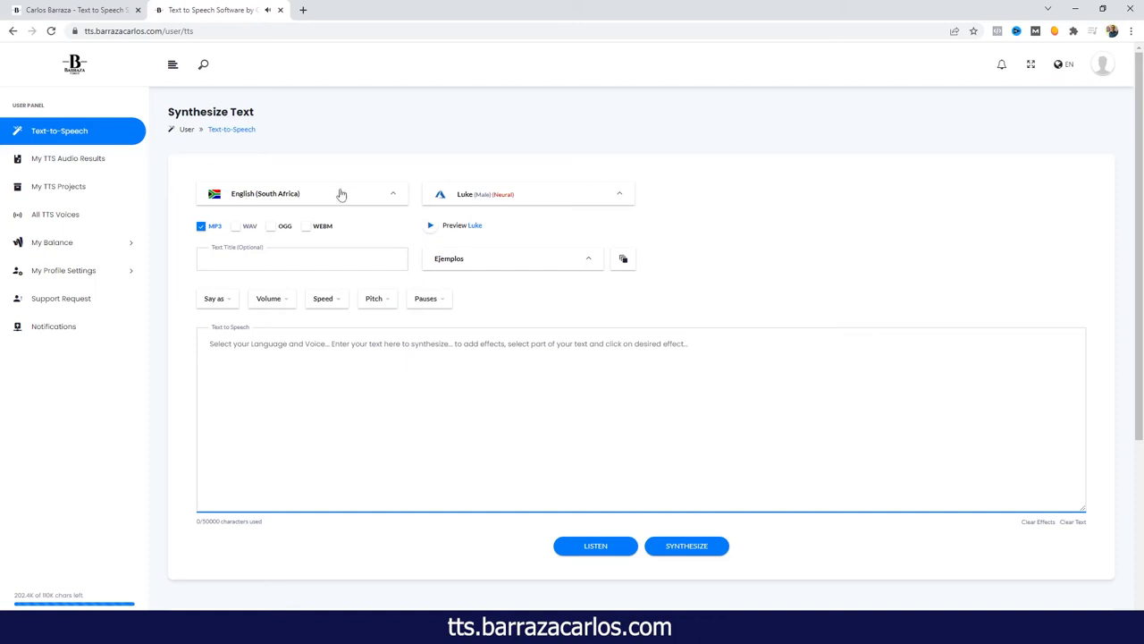
Set the language to Zulu (South Africa) and sample the Thando (Female, Neural) voice.
click(302, 193)
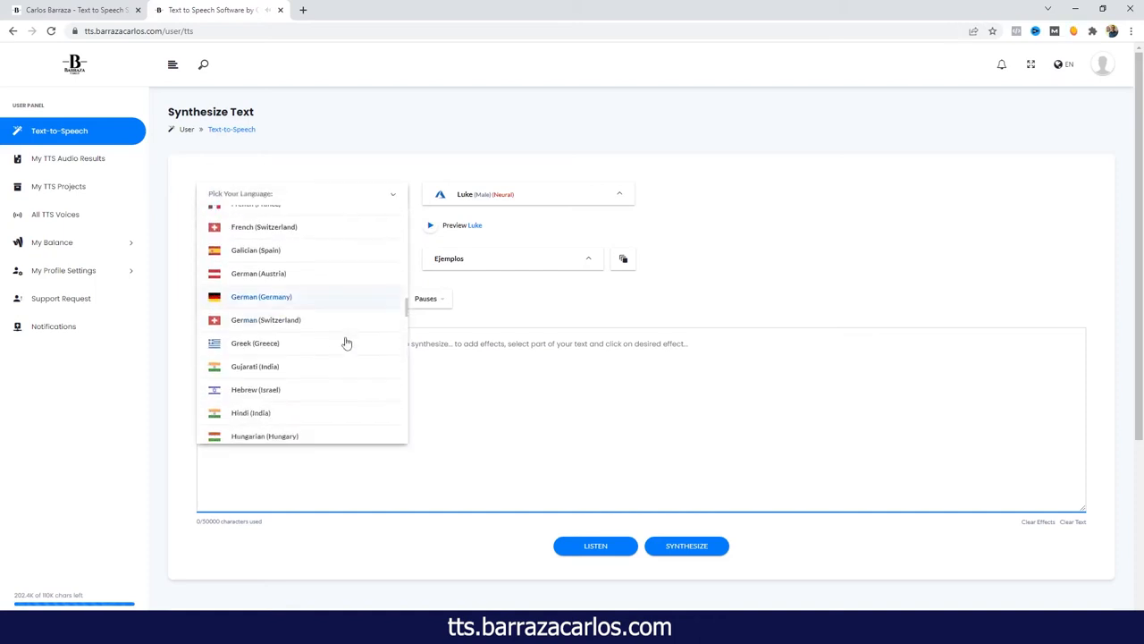
scroll(down, 3)
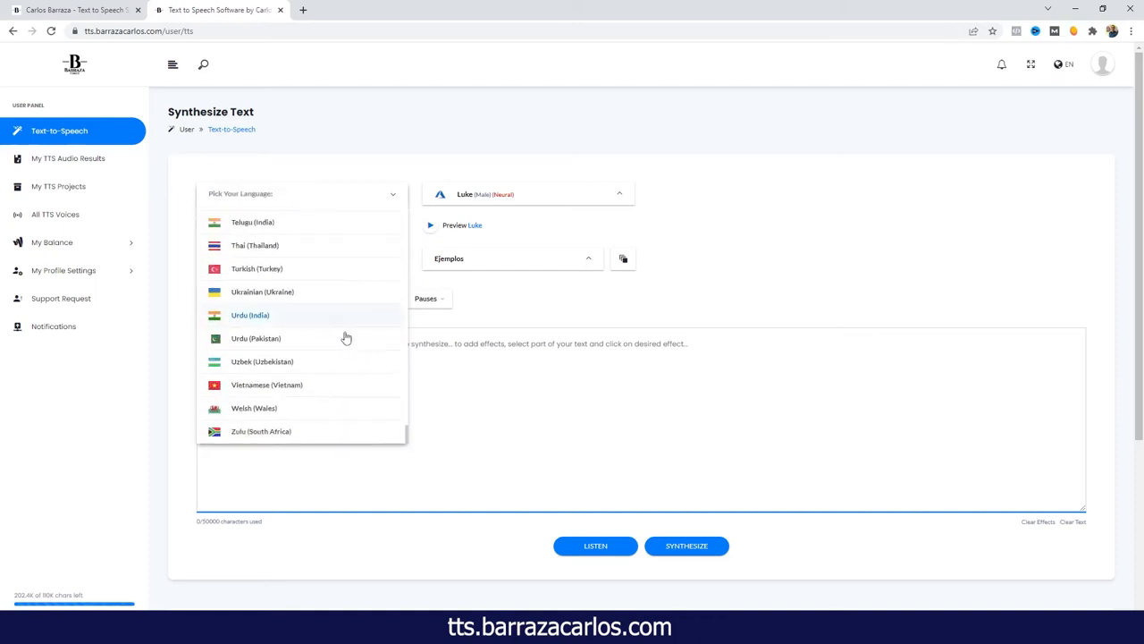
click(261, 431)
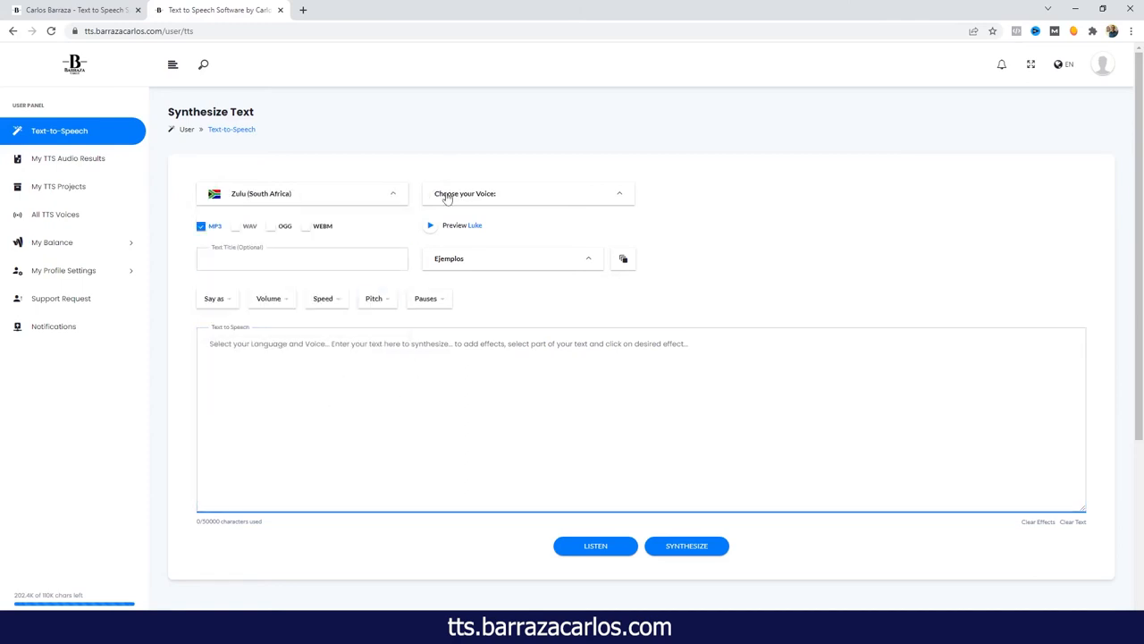
click(527, 194)
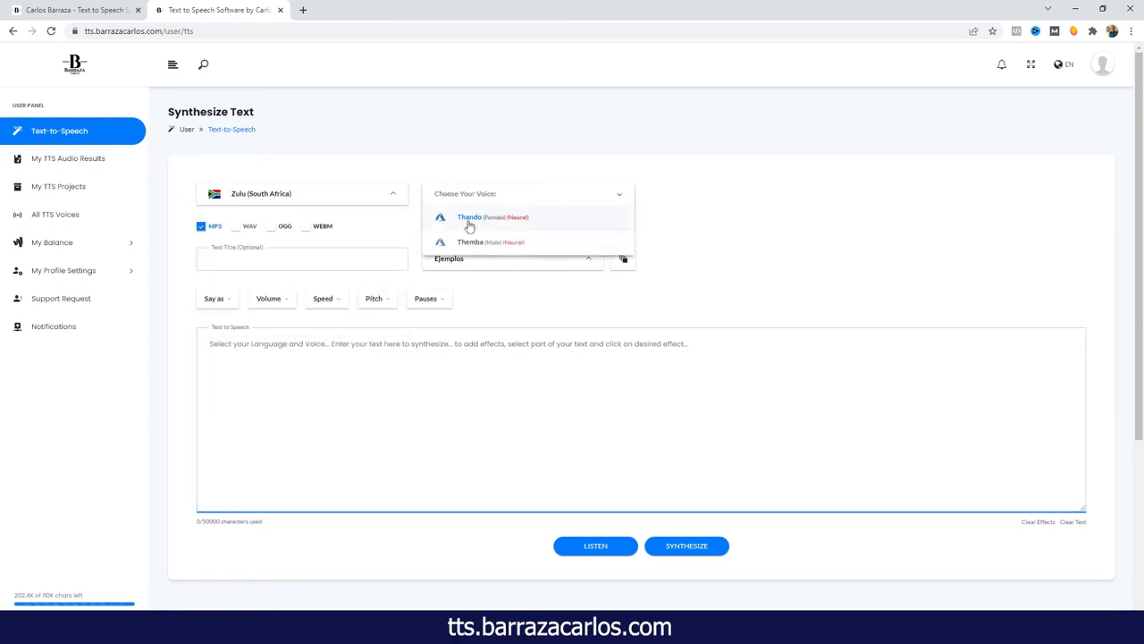
click(469, 217)
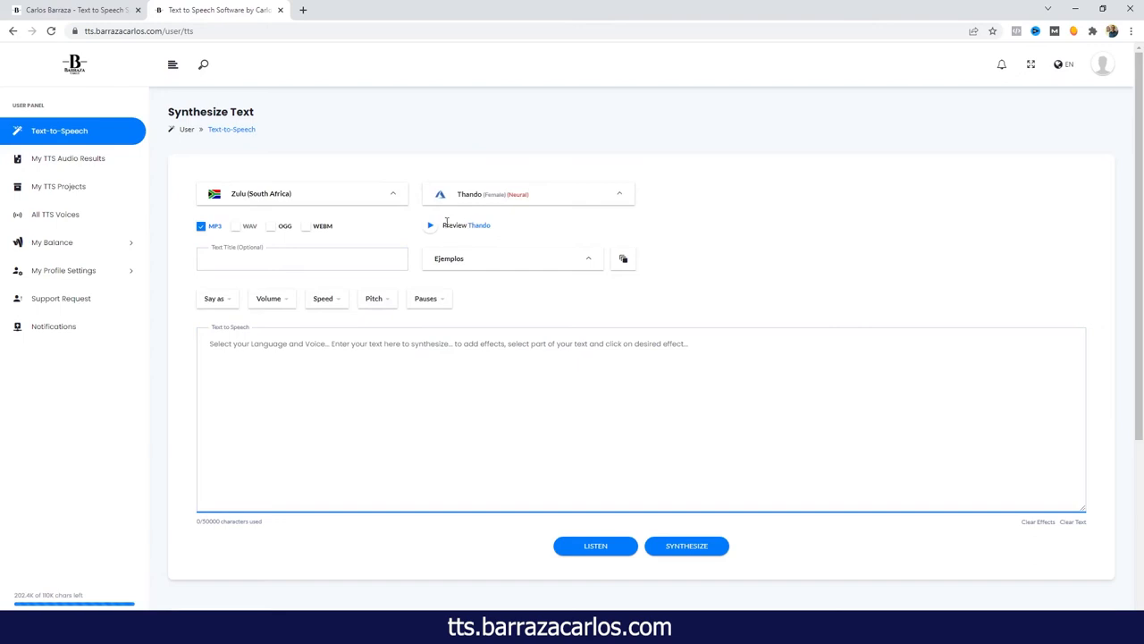
click(429, 226)
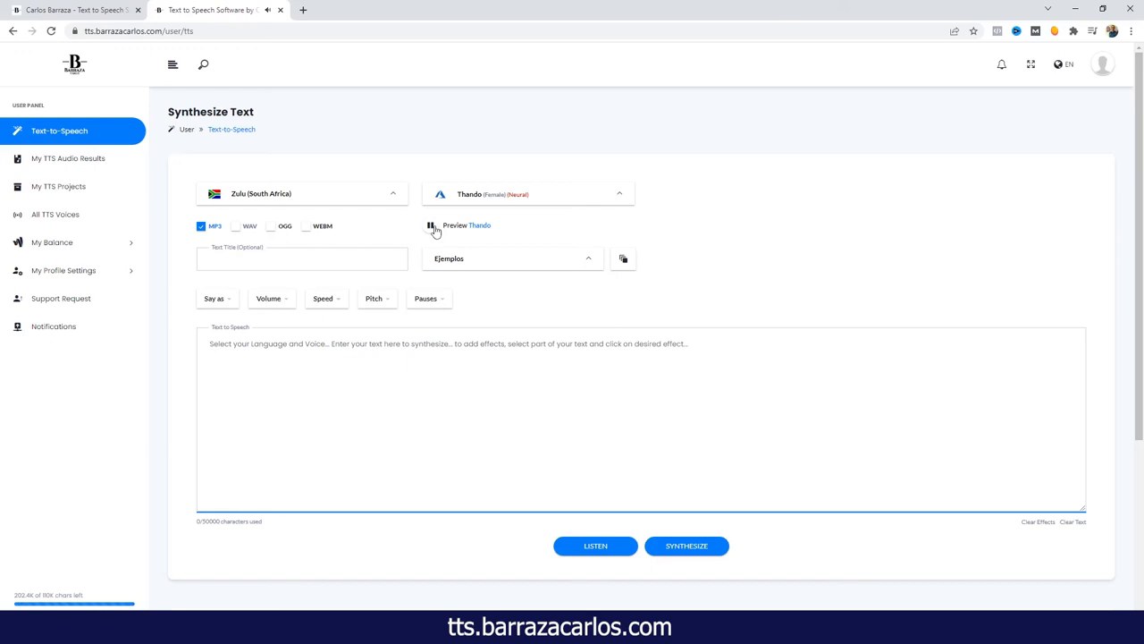
Replace Thando with Themba (Male, Neural) and listen to its sample.
click(431, 225)
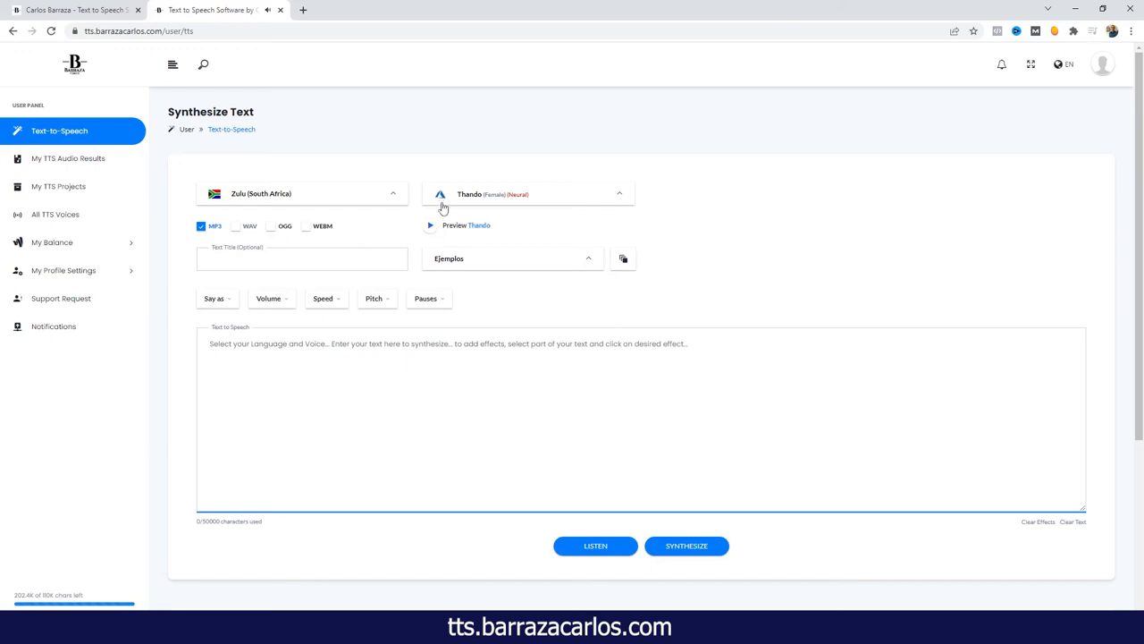
click(527, 194)
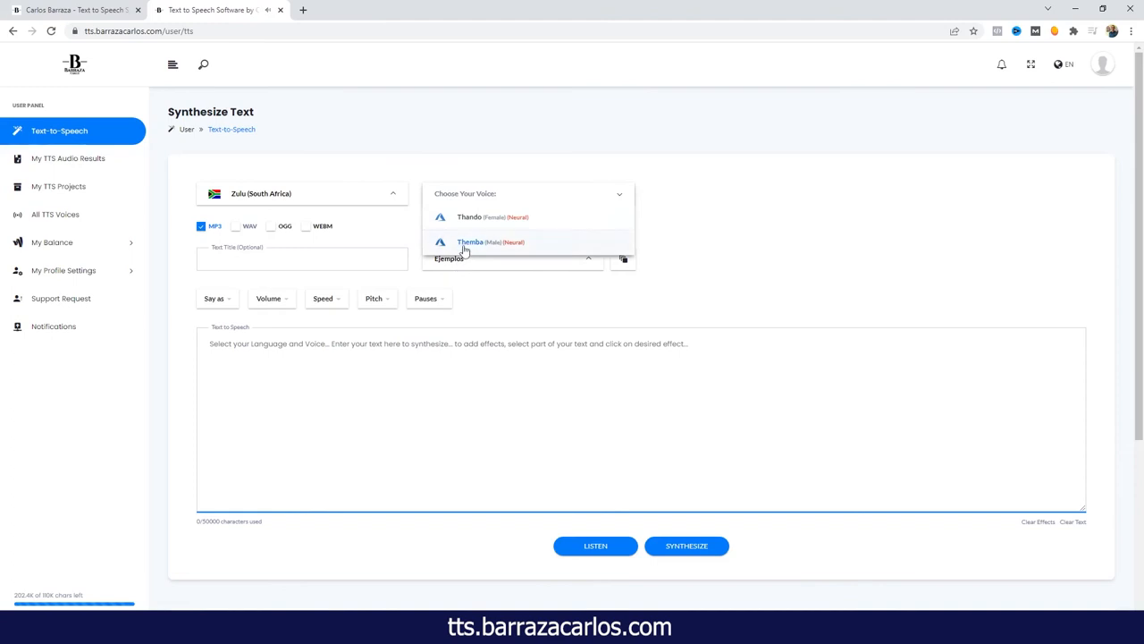
click(470, 241)
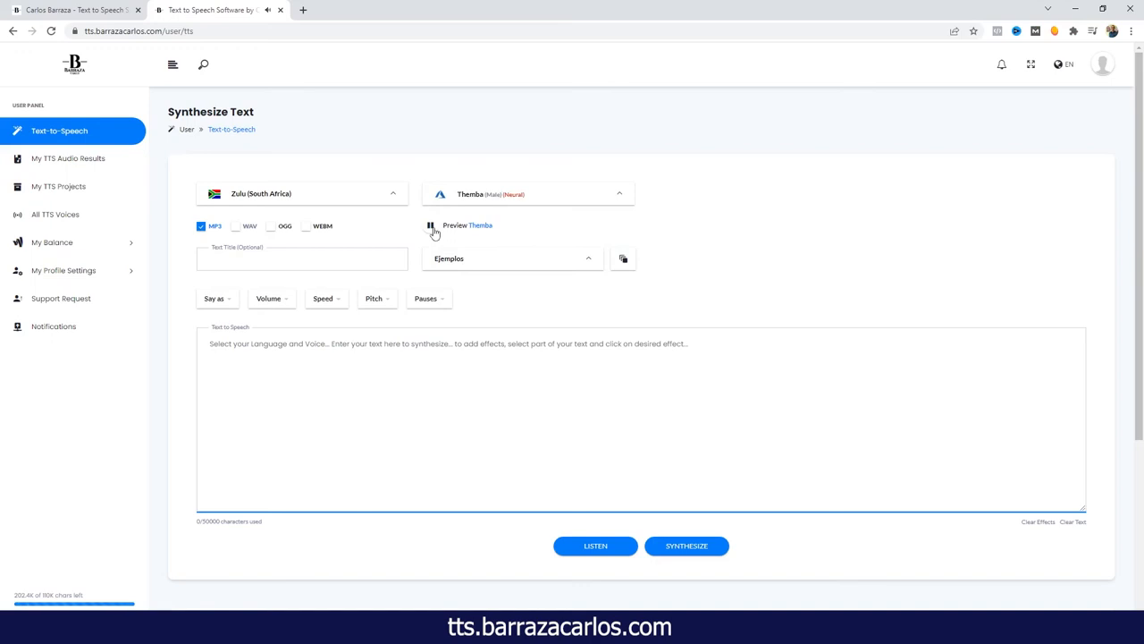
mouse_move(436, 233)
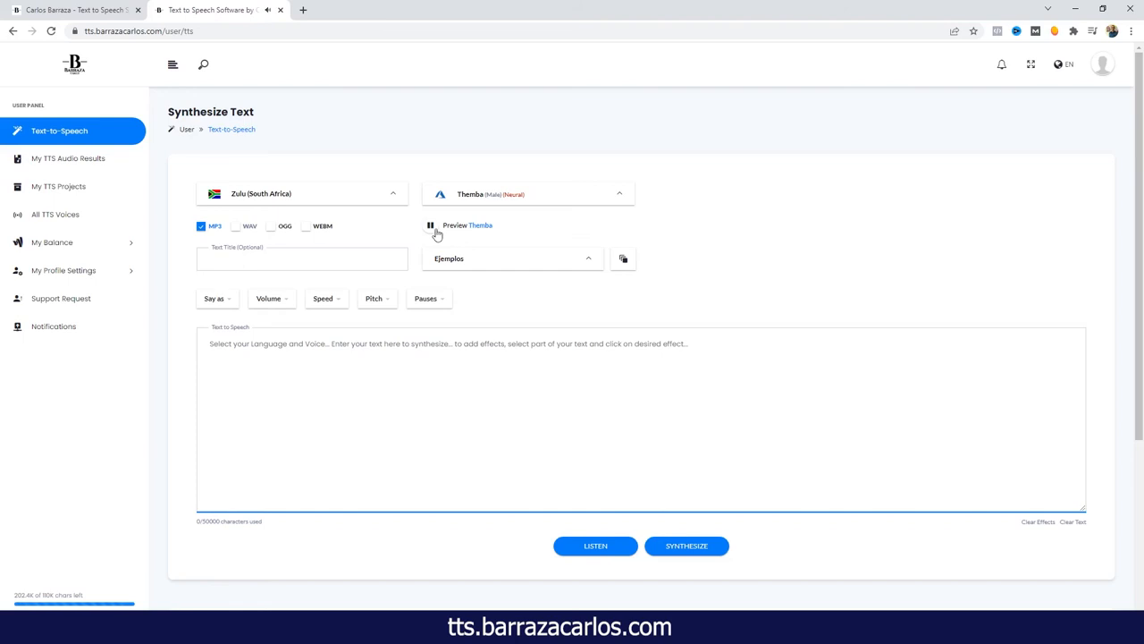
click(429, 225)
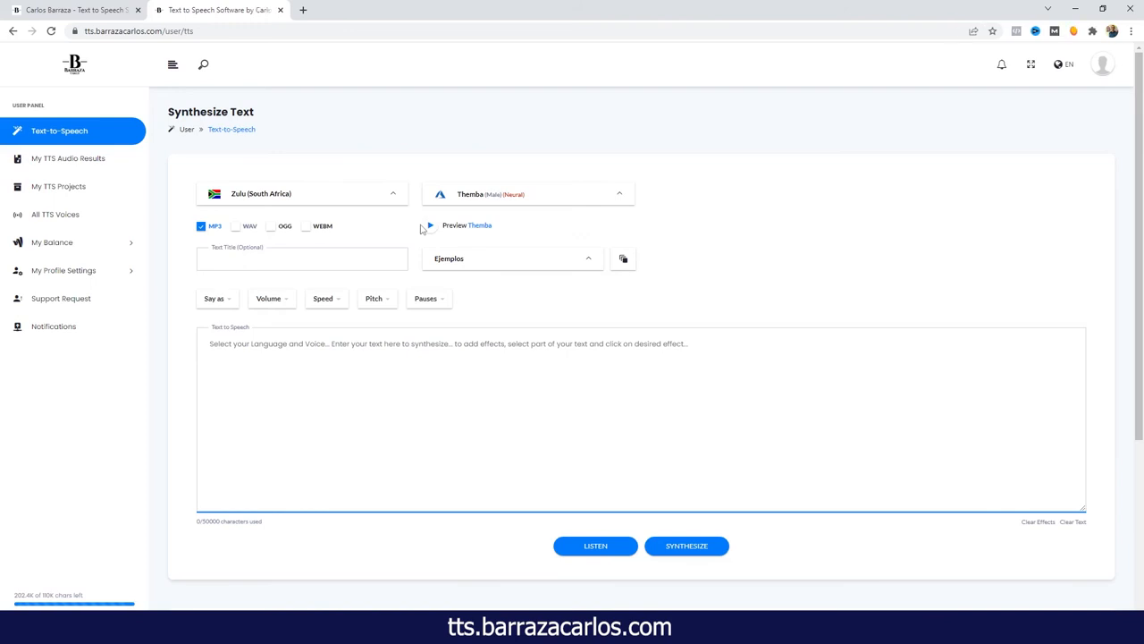
mouse_move(421, 225)
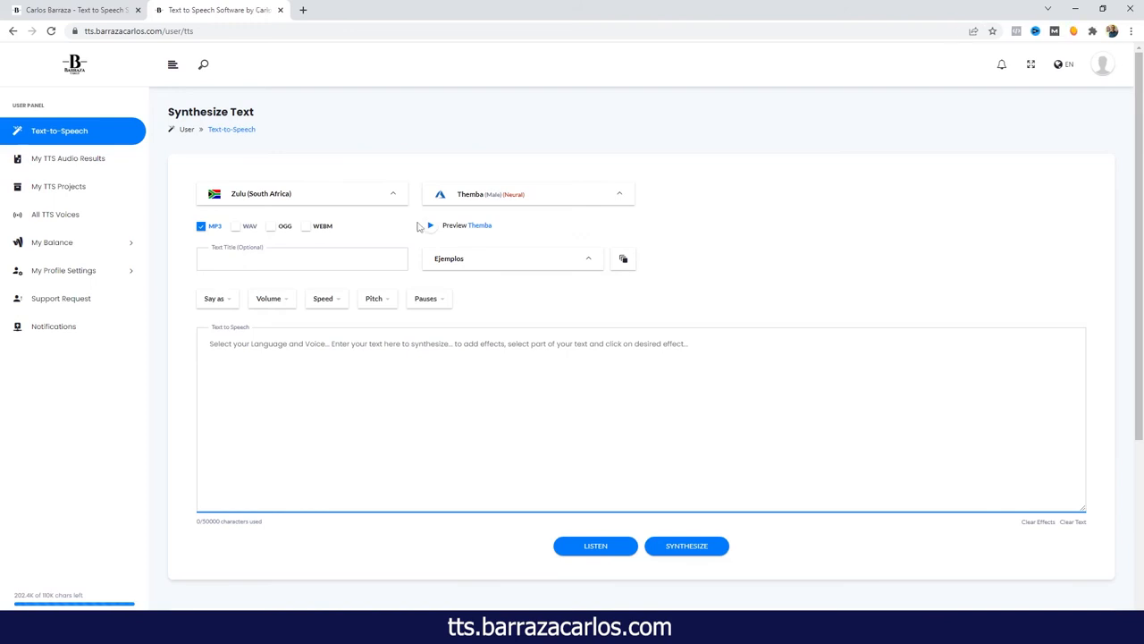
Return to English (South Africa) with Luke (Male, Neural) as the voice.
click(301, 193)
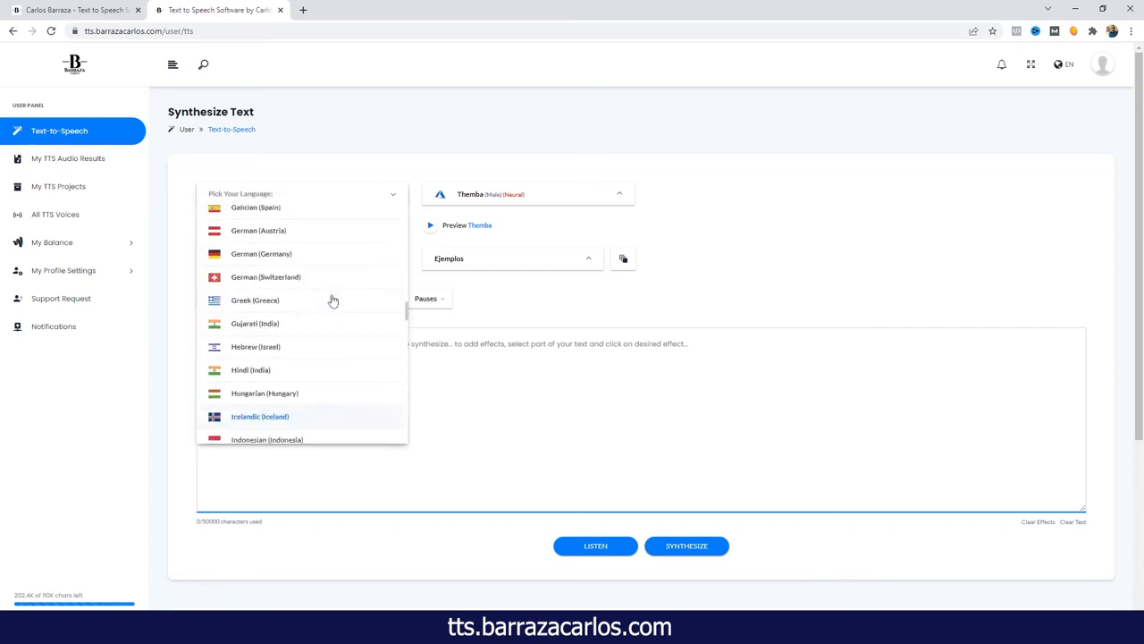
scroll(down, 3)
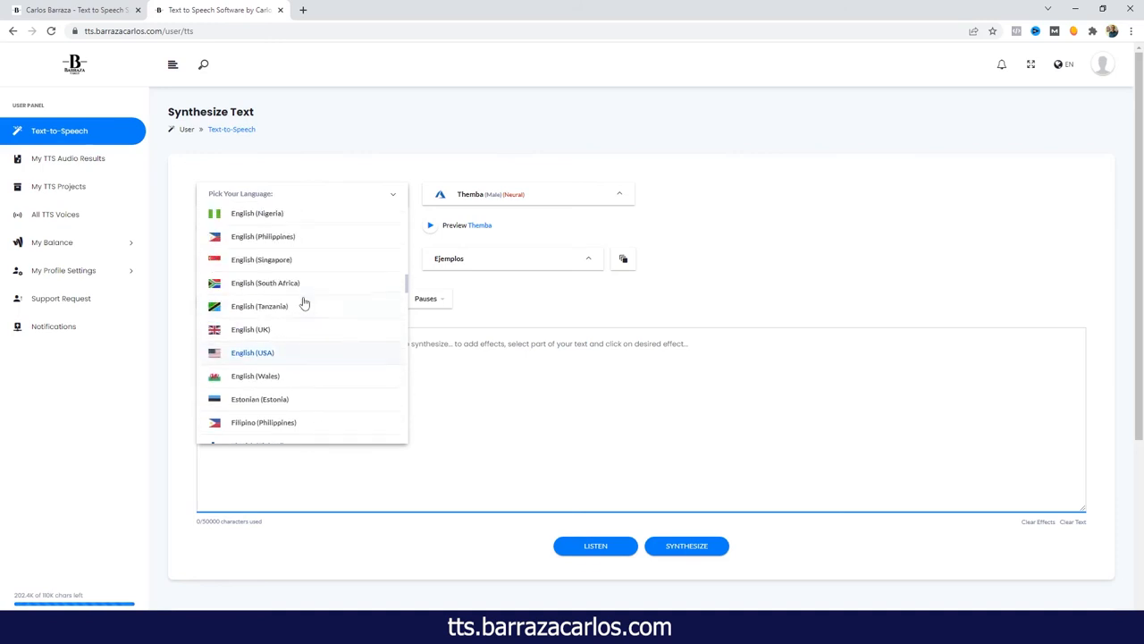
click(264, 283)
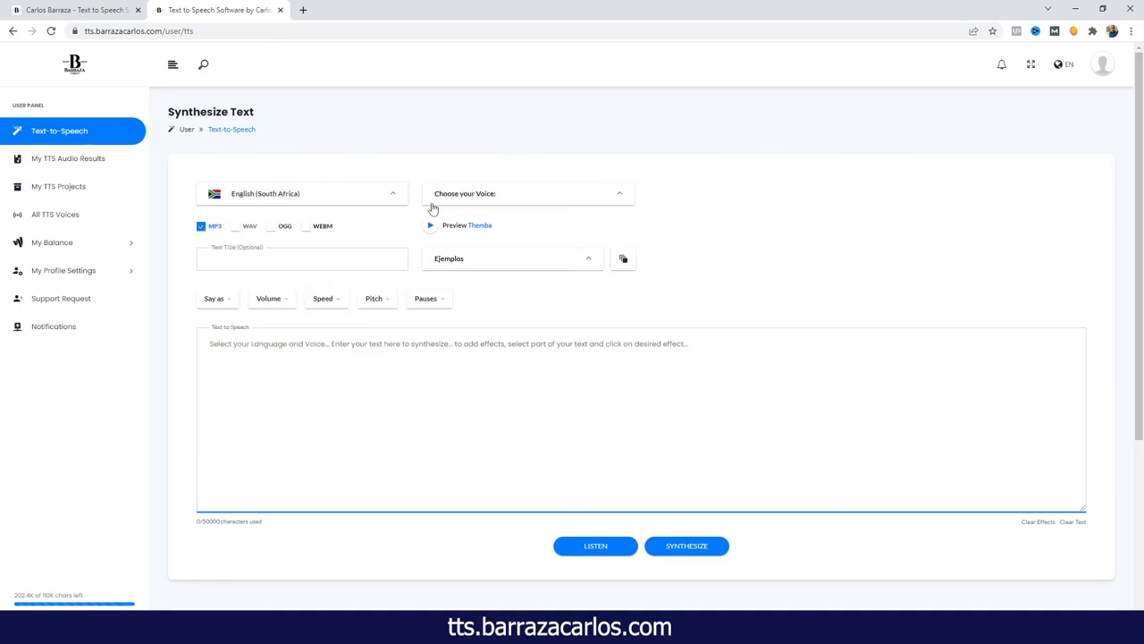
click(528, 193)
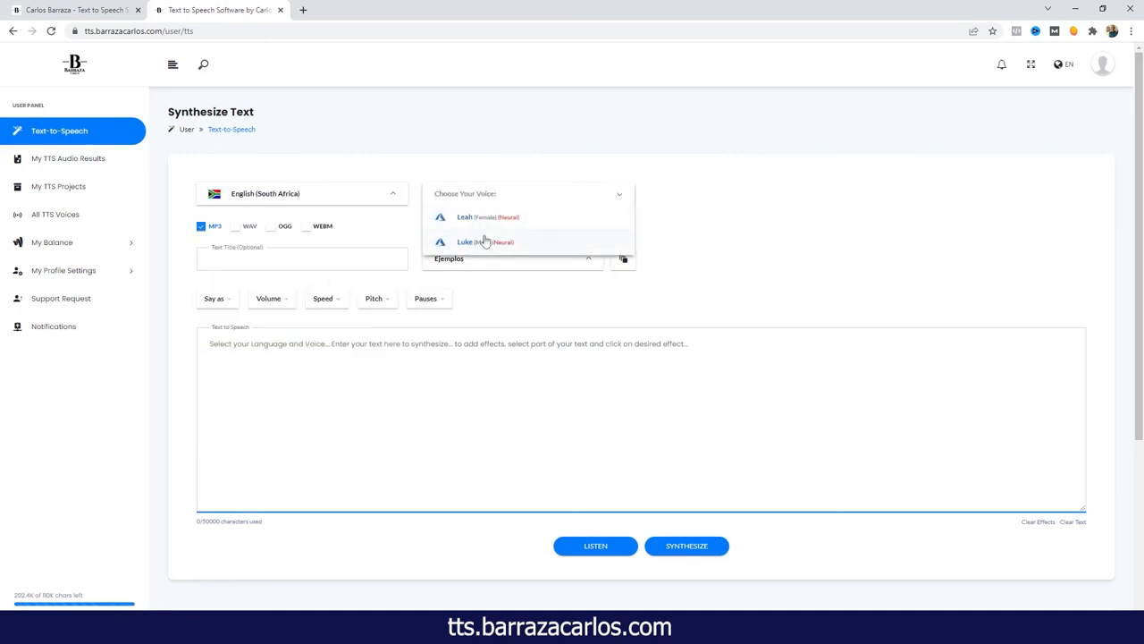
click(465, 242)
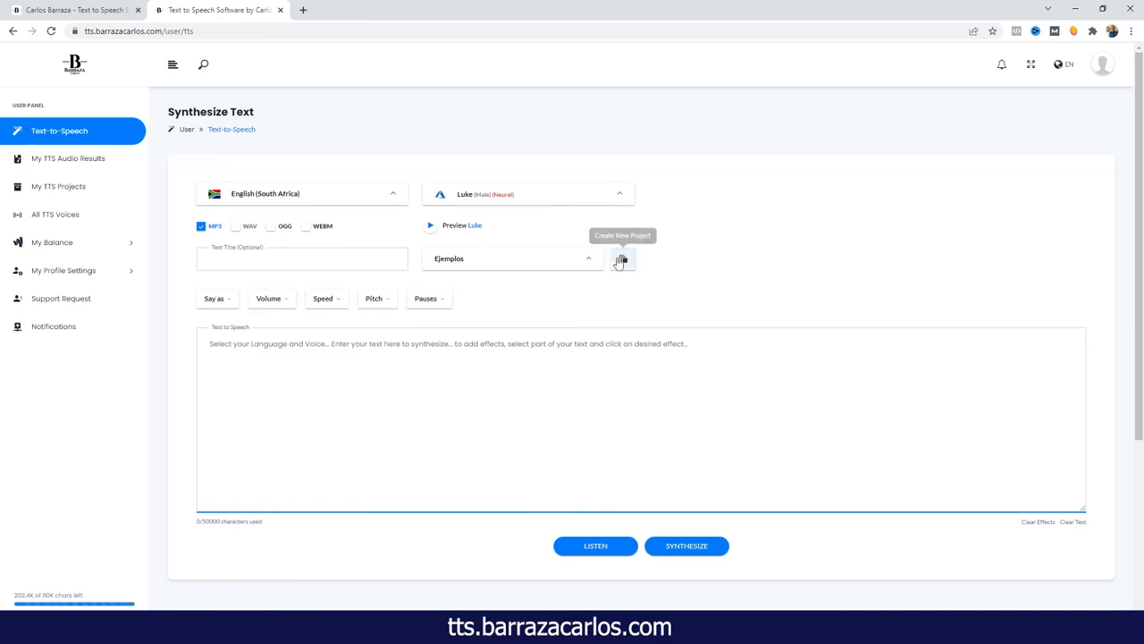
mouse_move(585, 261)
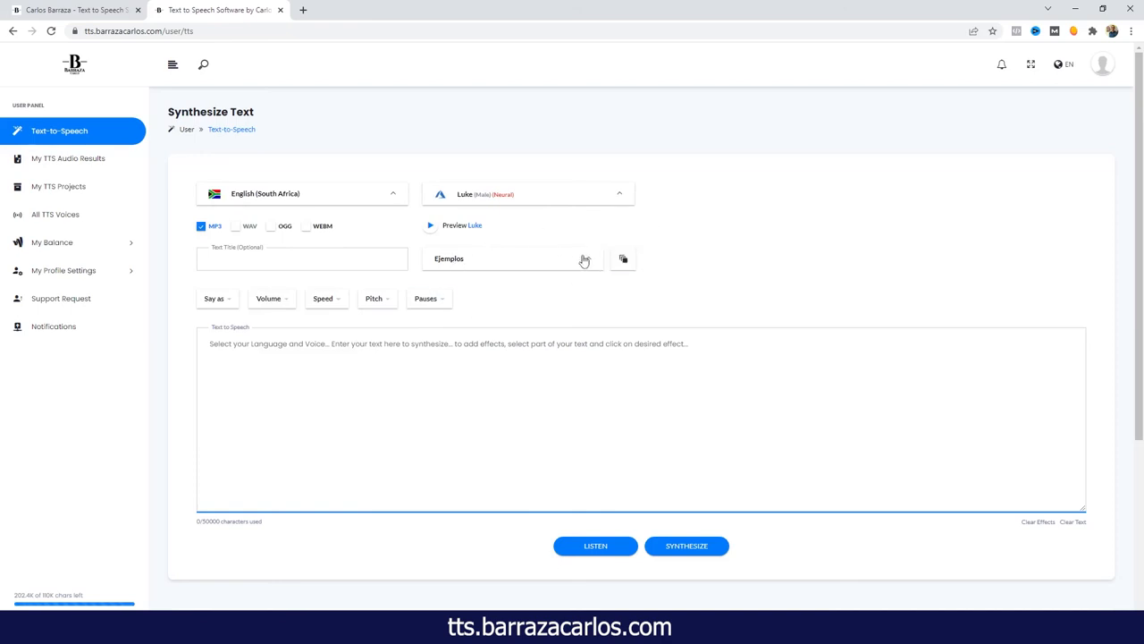
Assign the synthesis to the Video project and glance over the Say as and Volume effect menus.
click(513, 258)
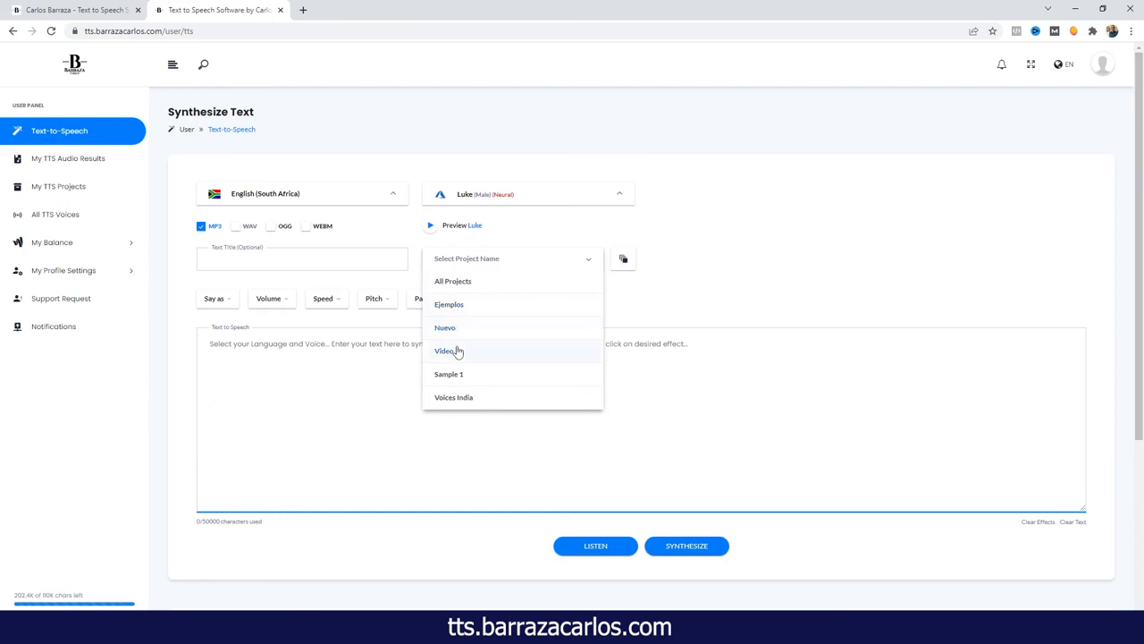
click(445, 350)
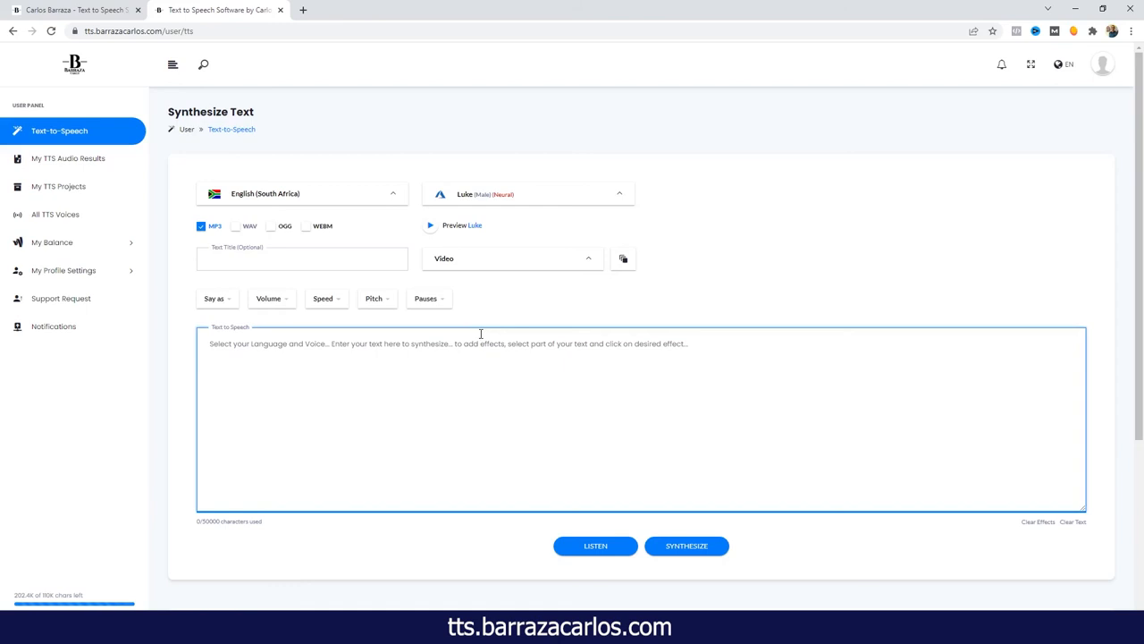
click(214, 299)
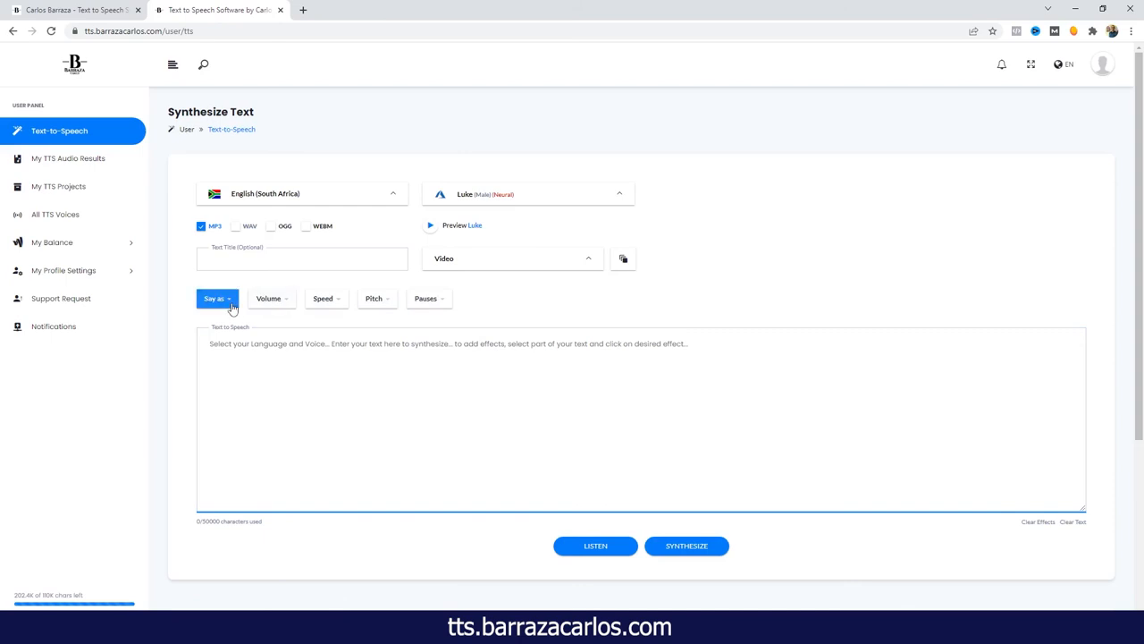
mouse_move(227, 311)
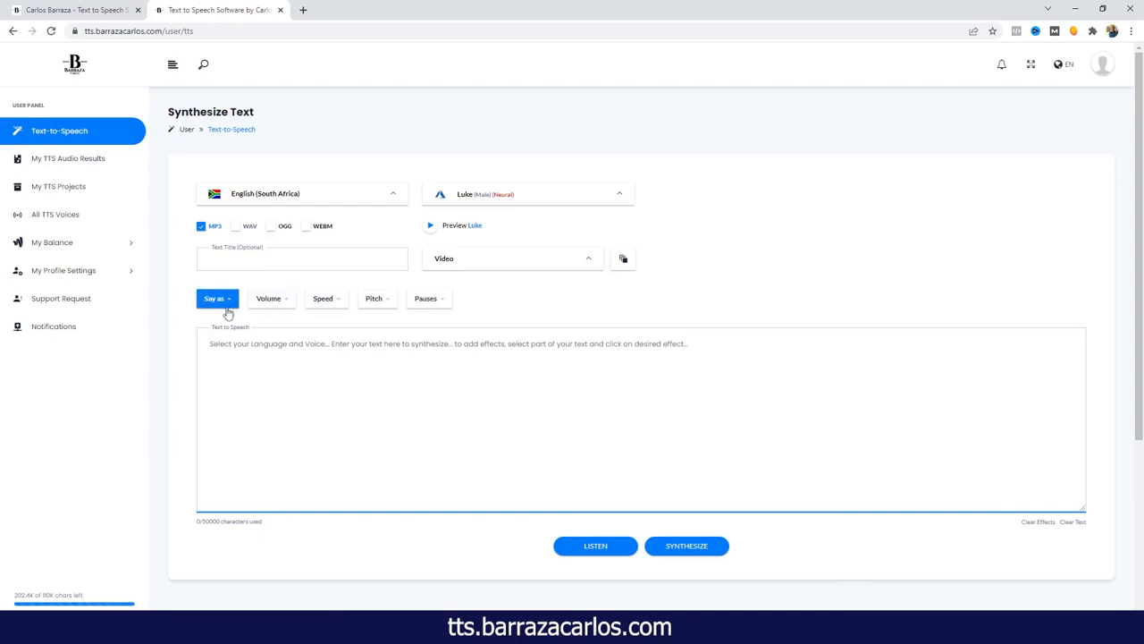
click(218, 297)
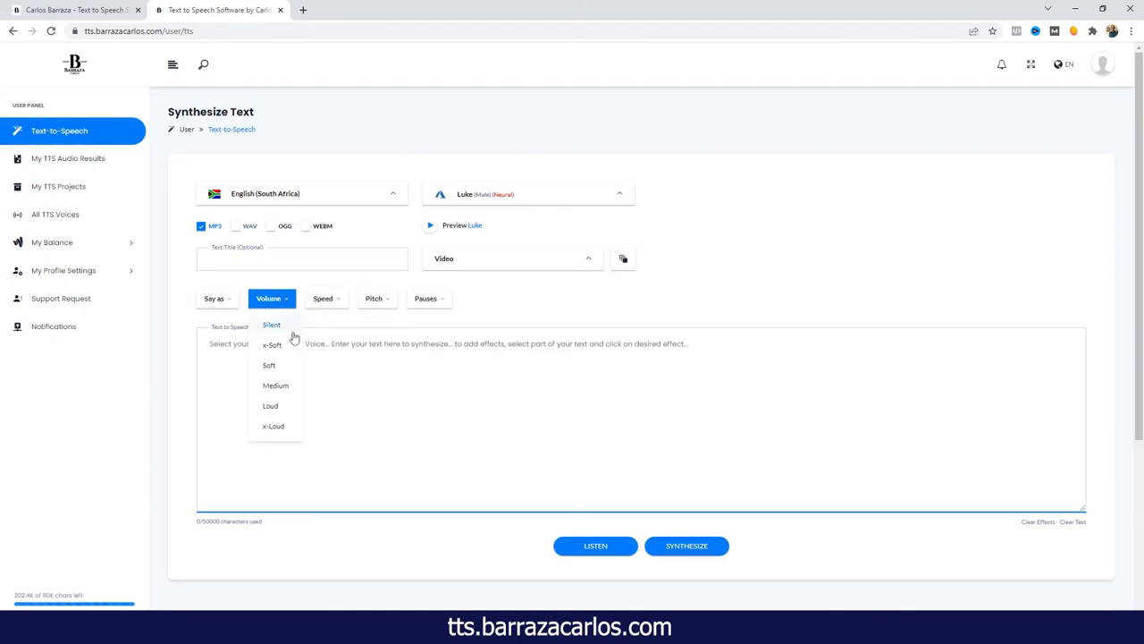
mouse_move(282, 395)
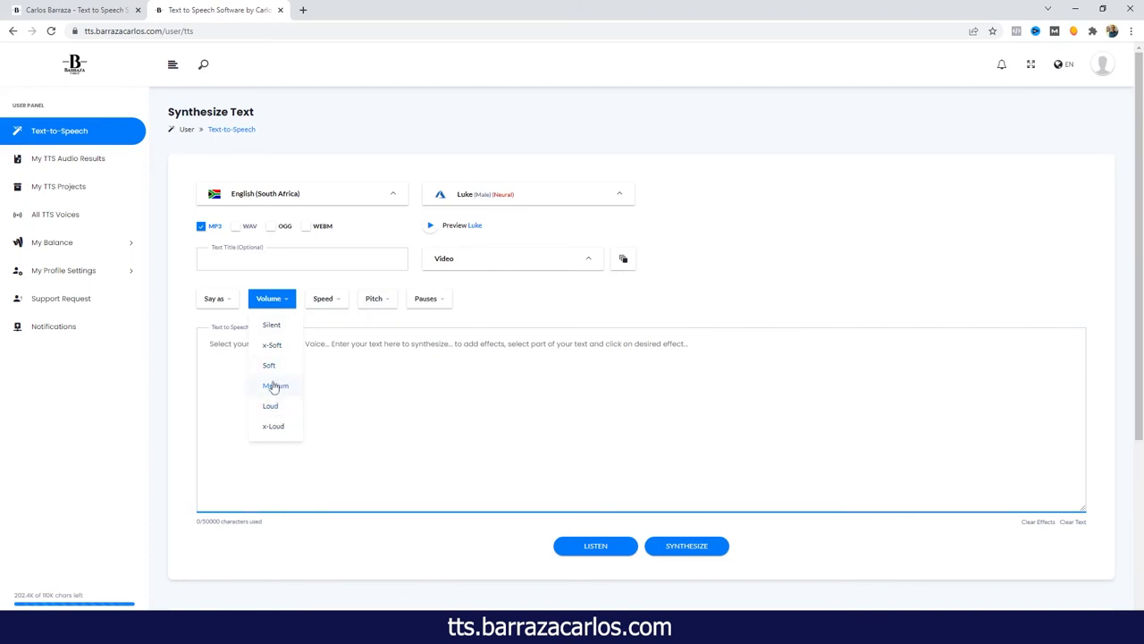
mouse_move(272, 364)
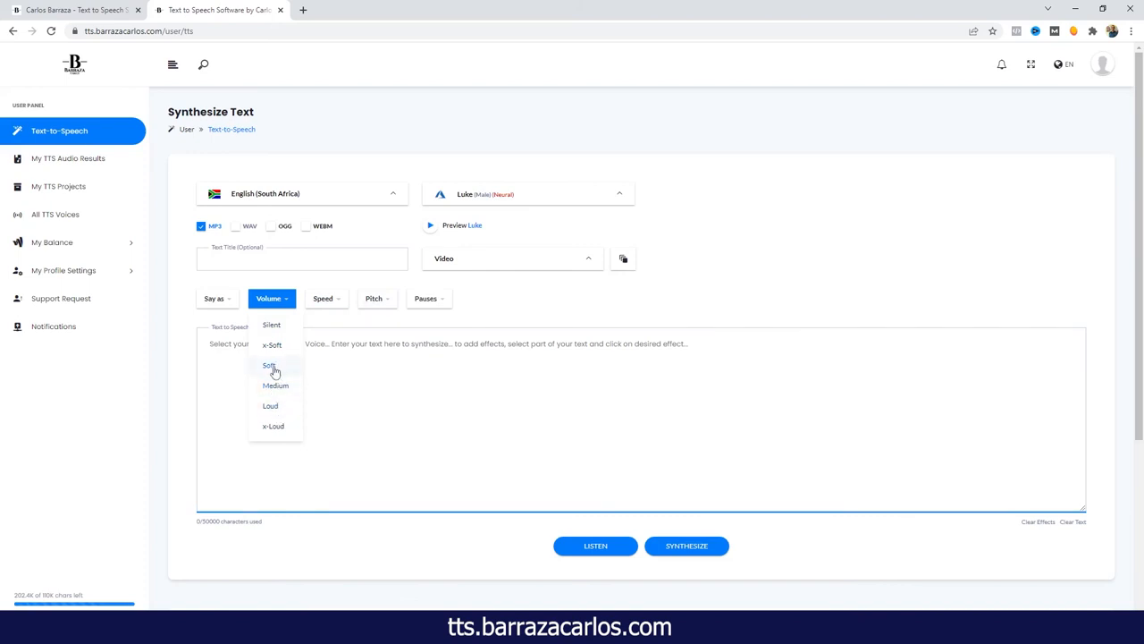
mouse_move(429, 297)
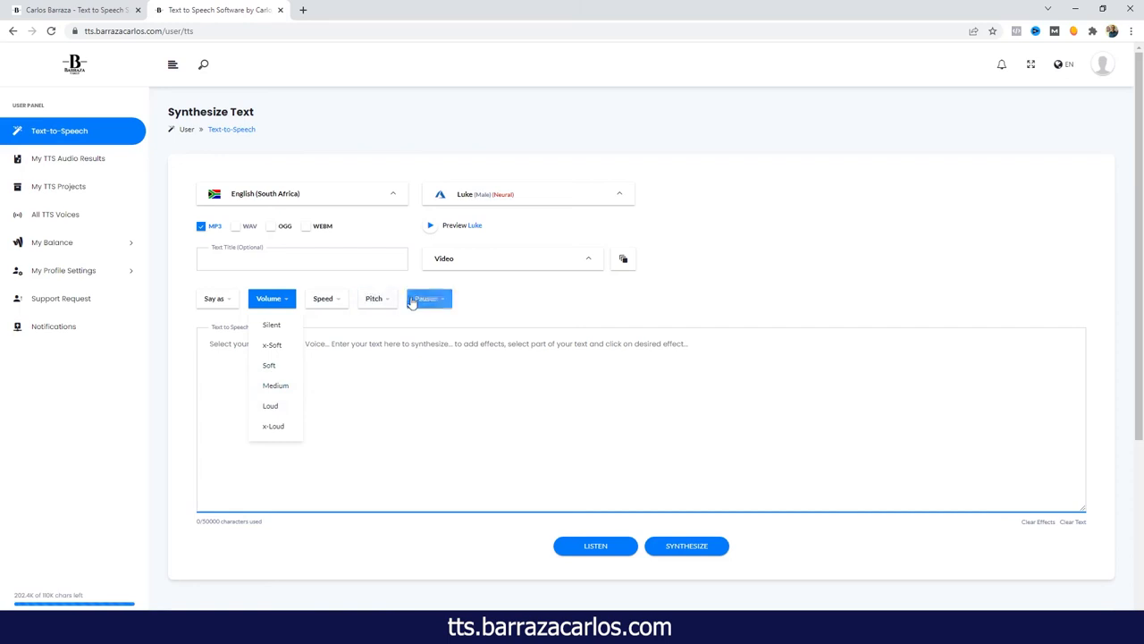
click(429, 297)
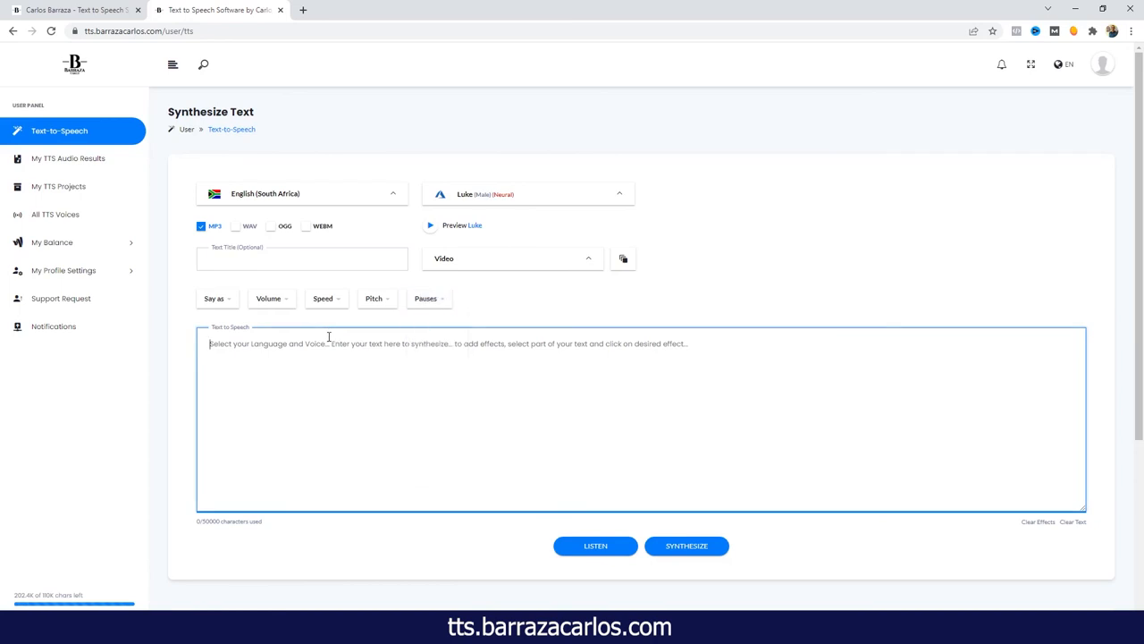
Enter the sentence 'Hi, I am Carlos. I live in Cape Town.' into the text box.
text(Hi, I am Carlos. I live in C)
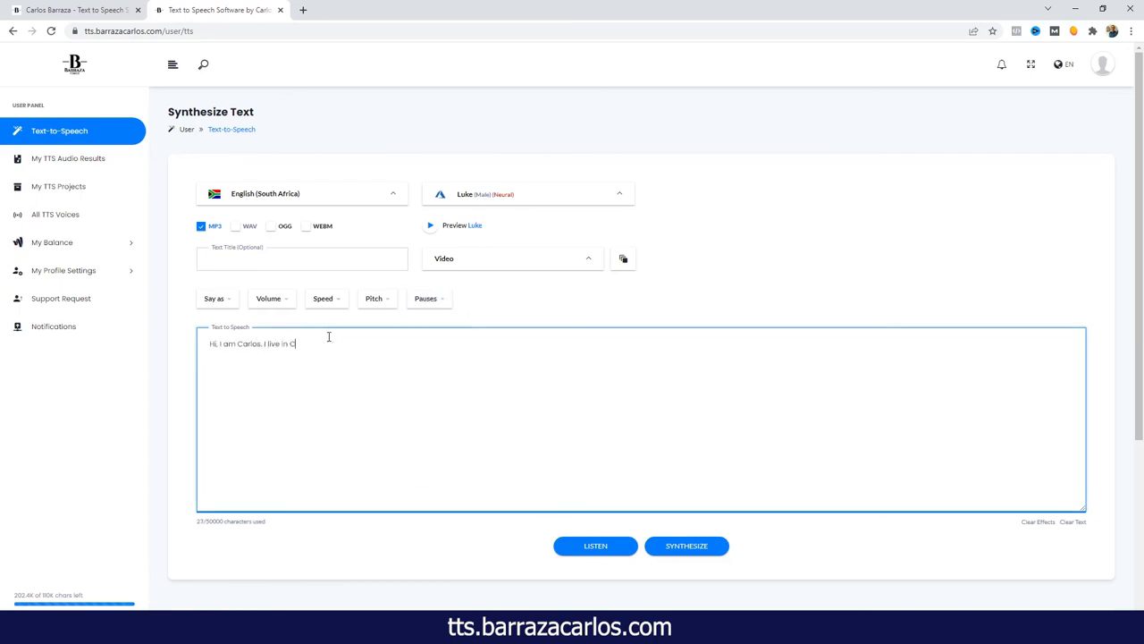
text(ape Town.)
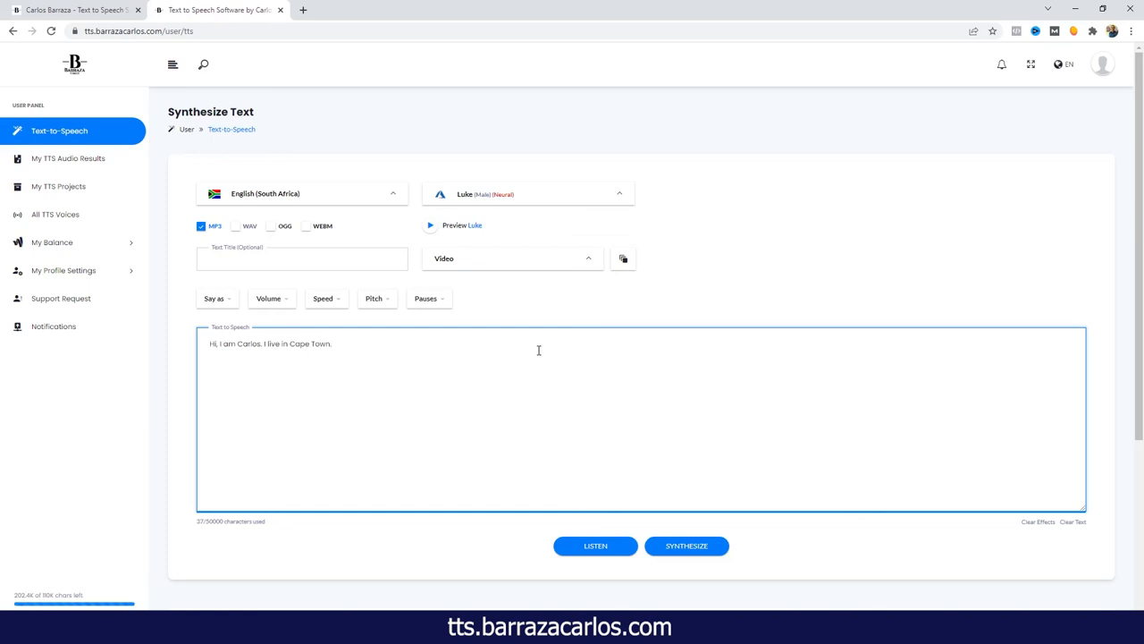
mouse_move(526, 454)
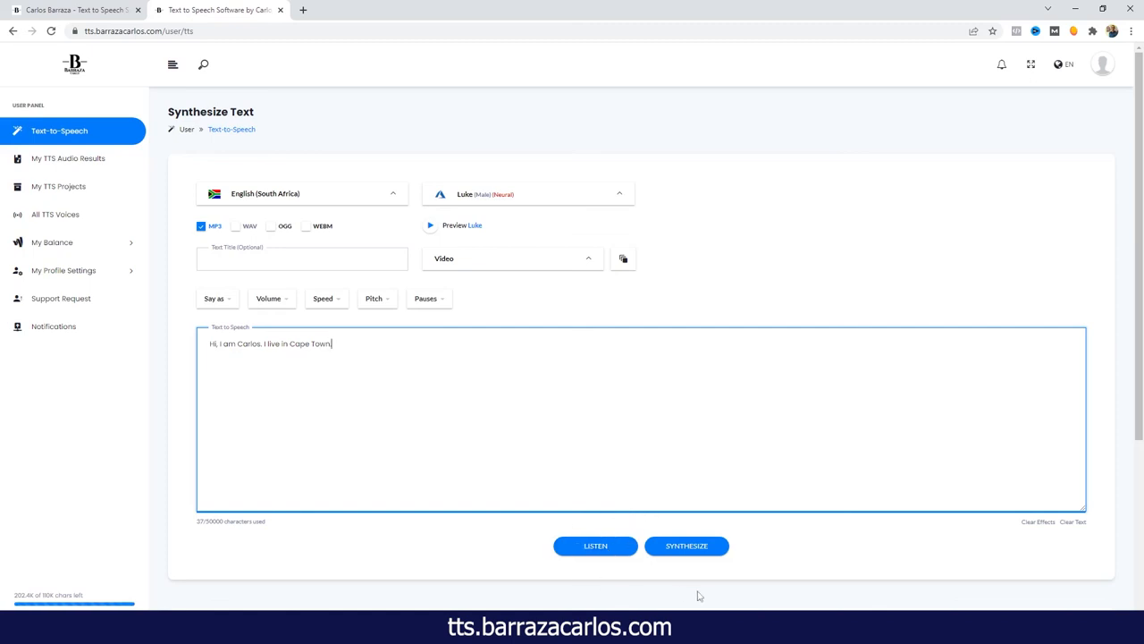
mouse_move(687, 565)
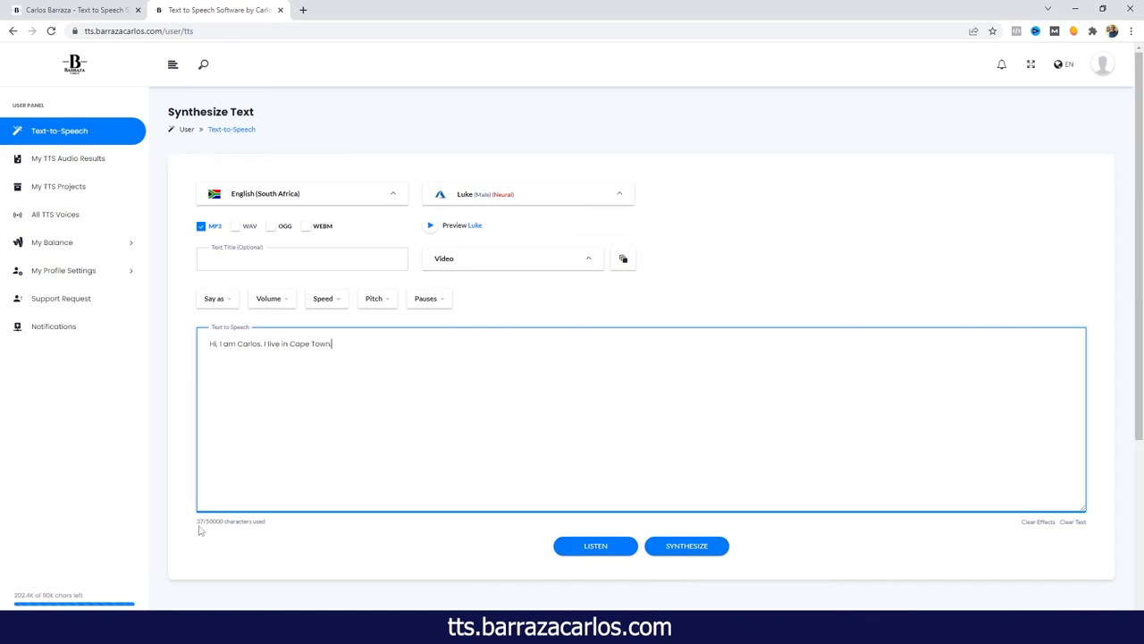
mouse_move(338, 521)
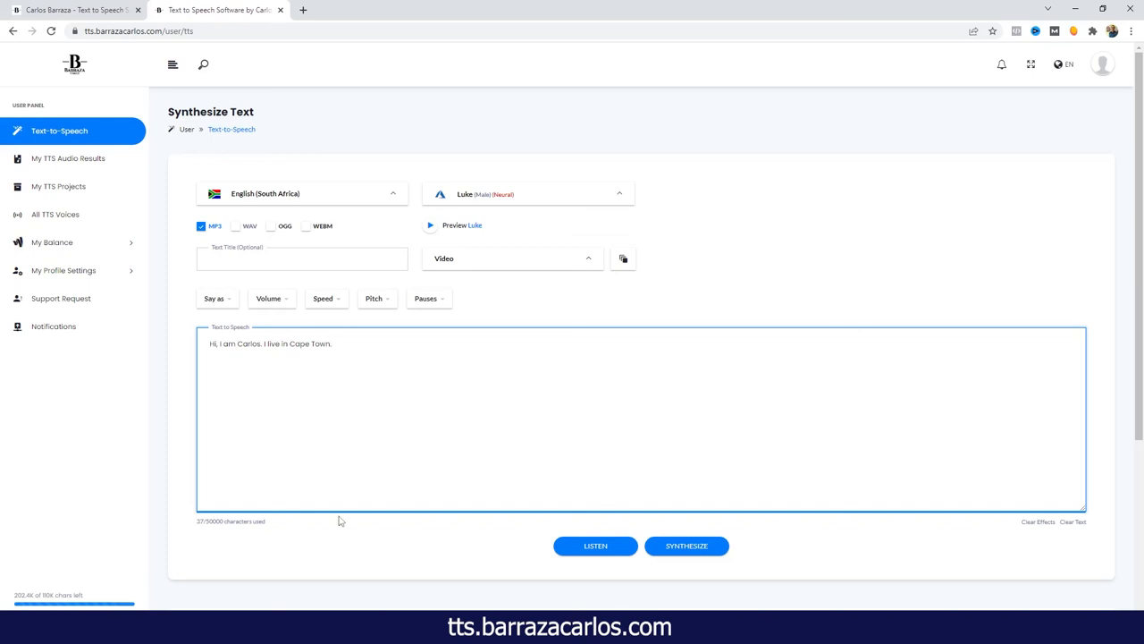
Synthesize the 37-character sentence with Luke's English (South Africa) voice into project Video and play it back.
click(687, 545)
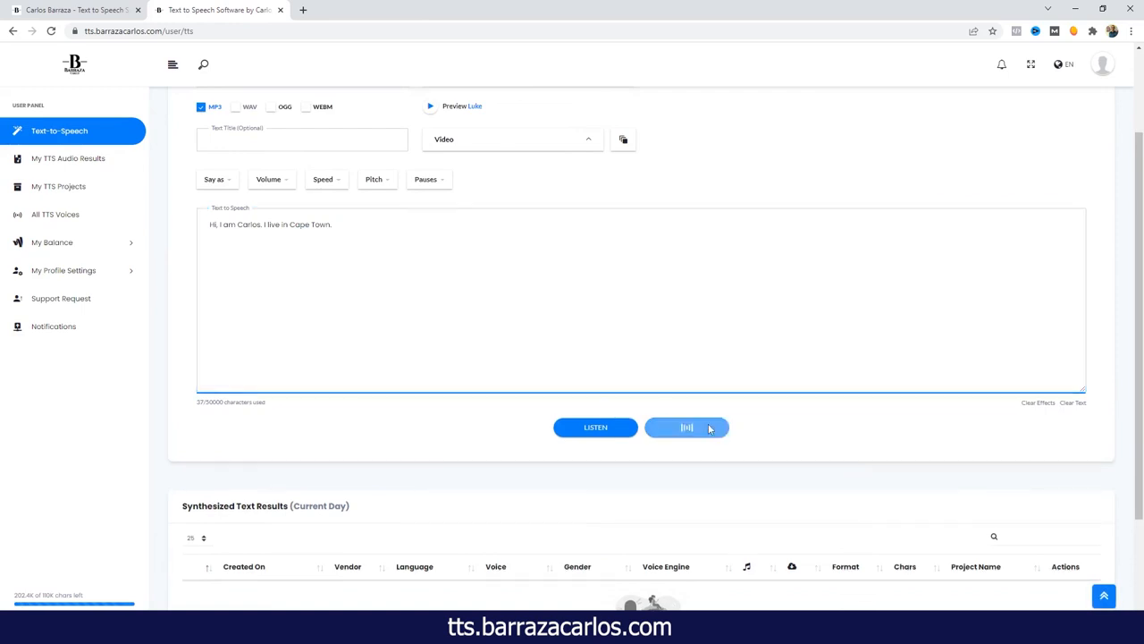
click(686, 427)
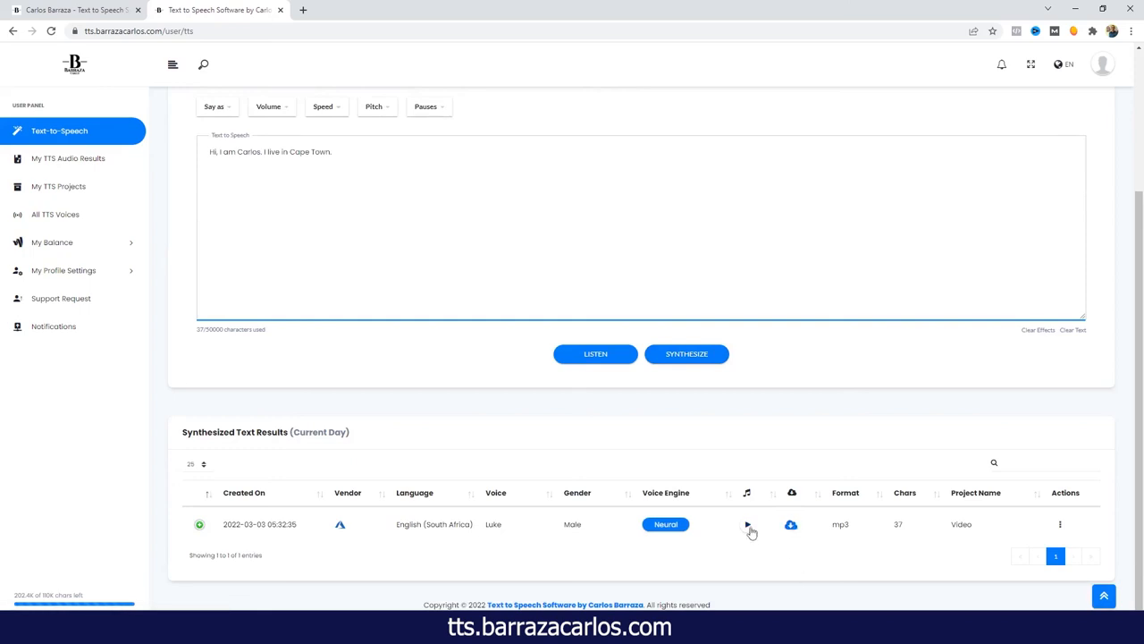
click(747, 524)
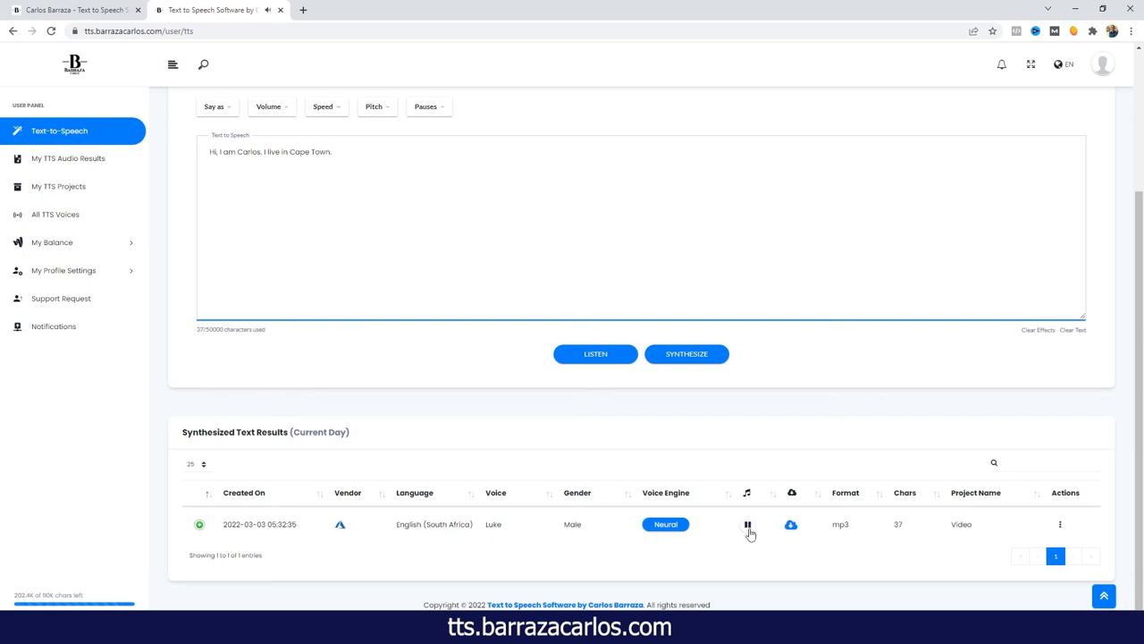
click(747, 524)
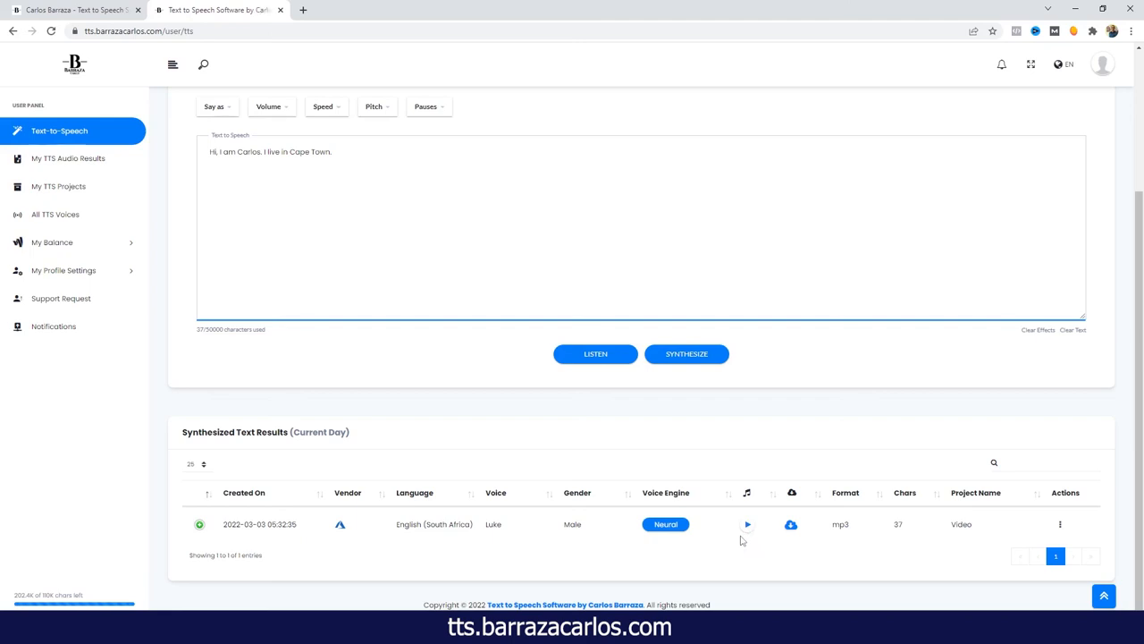
mouse_move(790, 524)
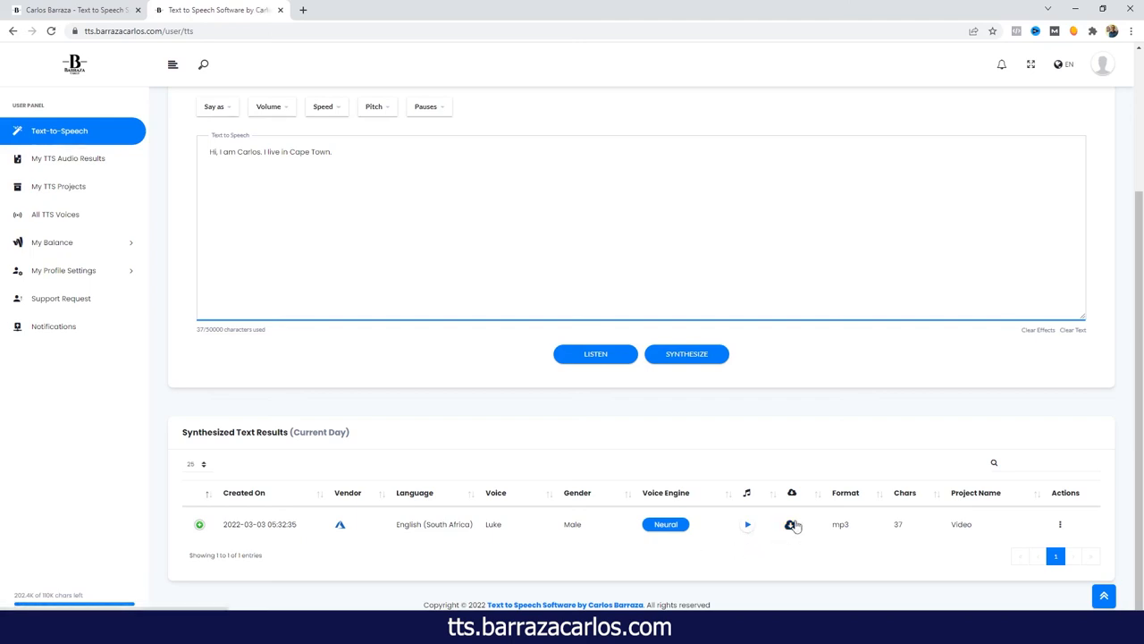